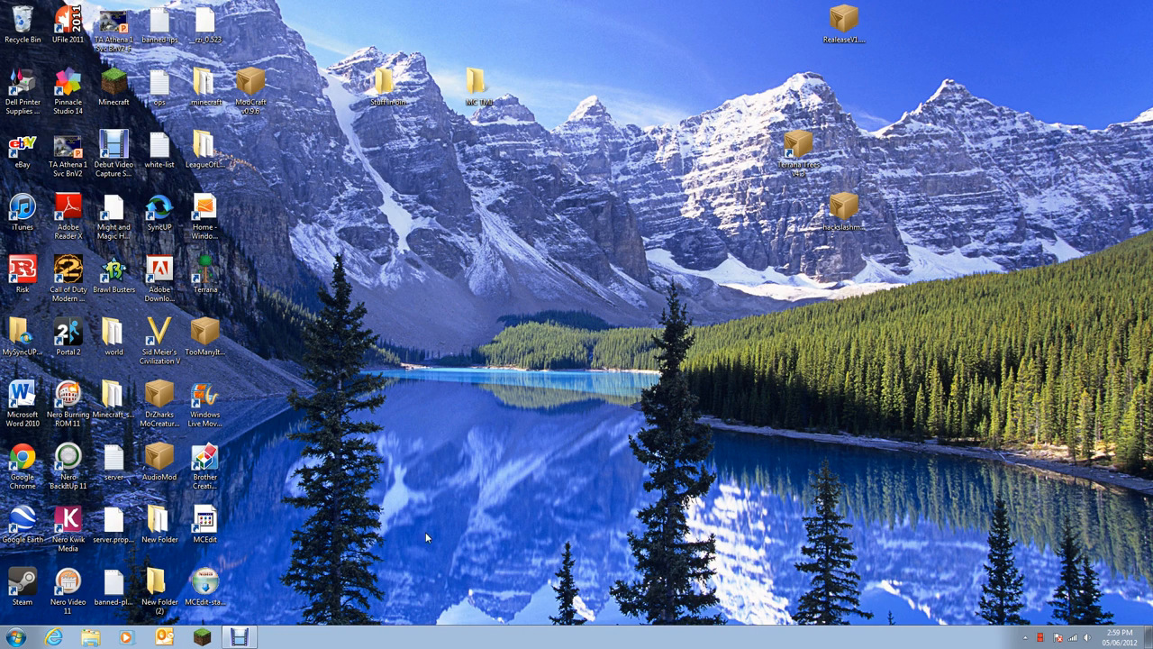
Launch Minecraft from the Start menu, log in, then close the game window.
left_click(114, 336)
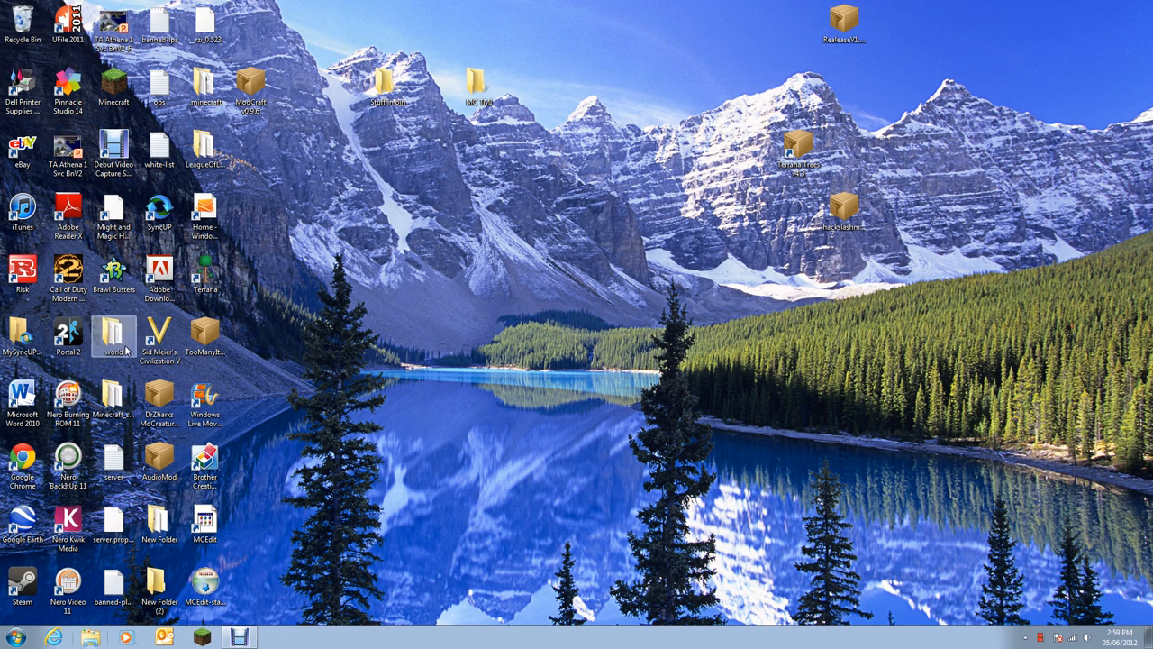
left_click(328, 116)
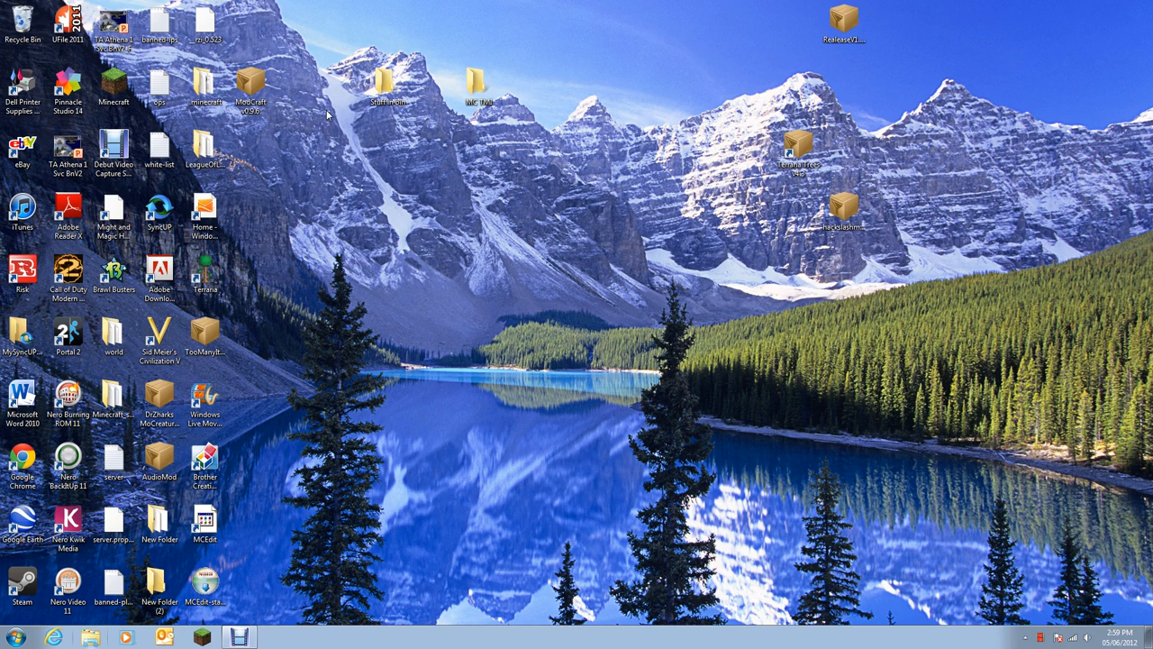
left_click(14, 638)
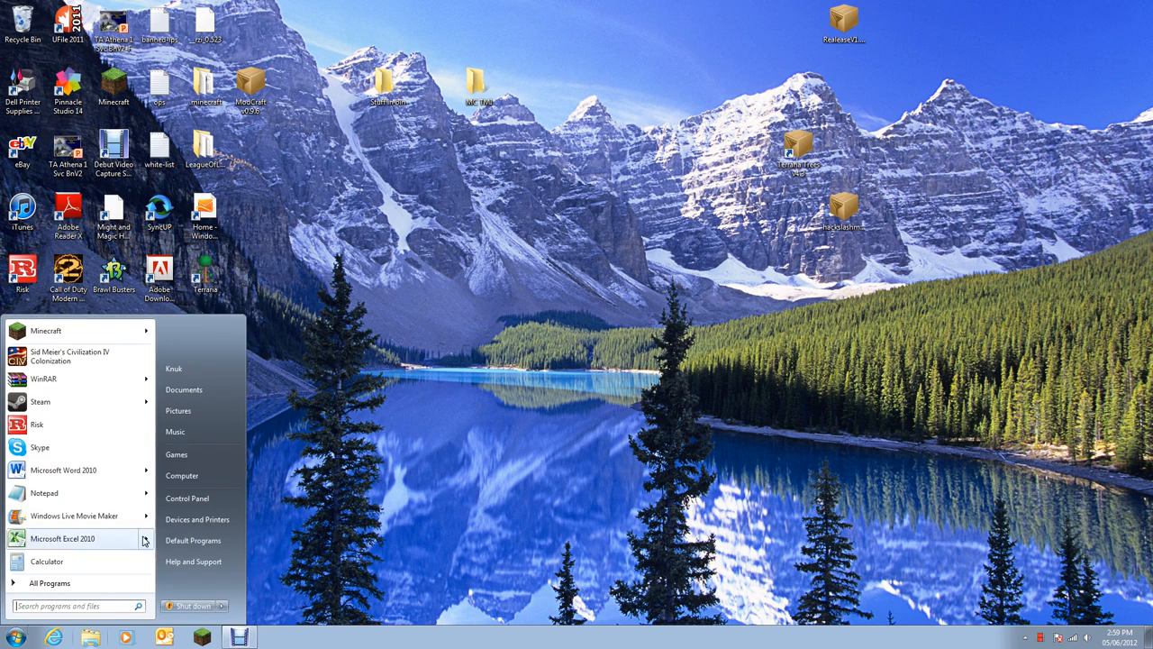
type("ka")
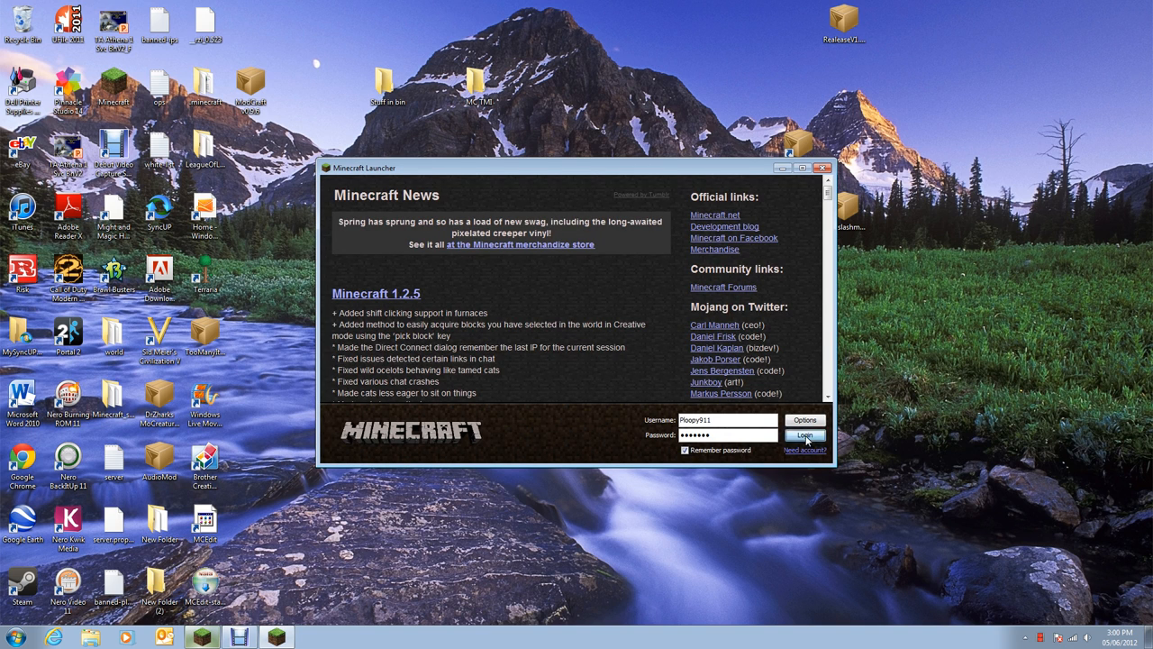
left_click(803, 434)
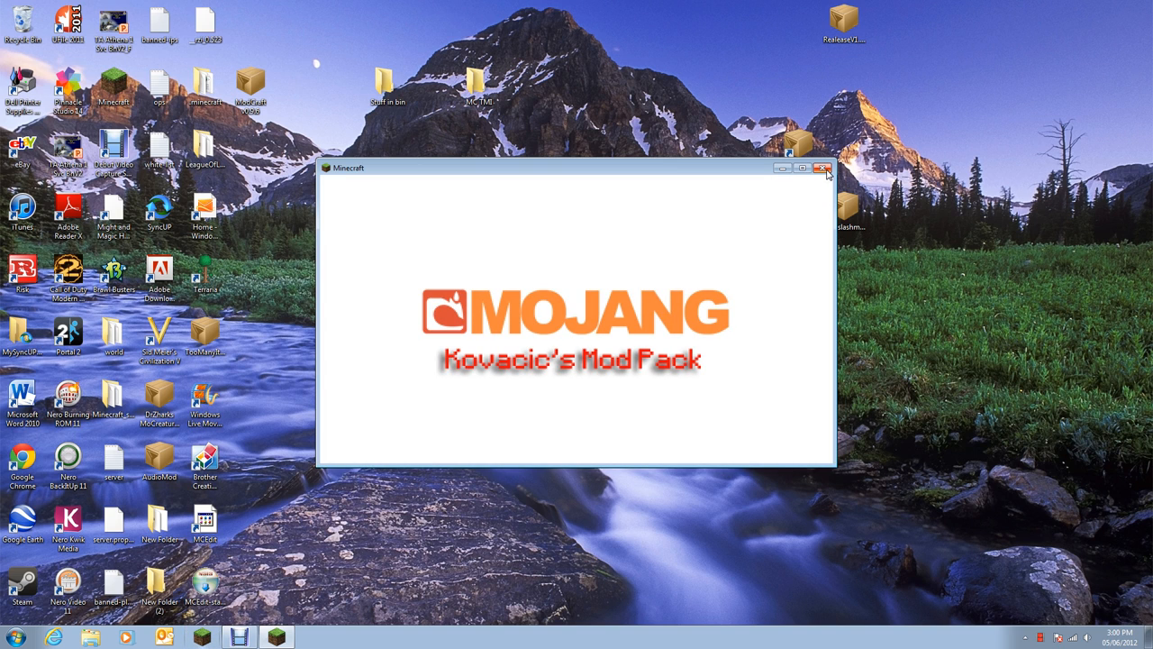
mouse_move(663, 314)
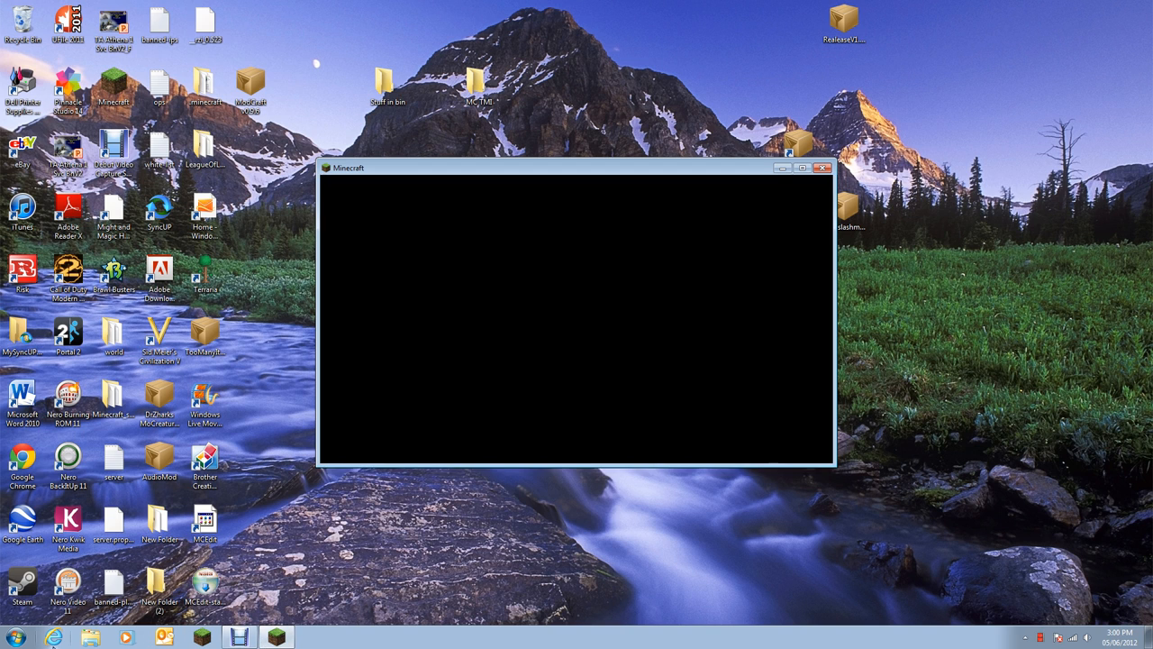
left_click(822, 168)
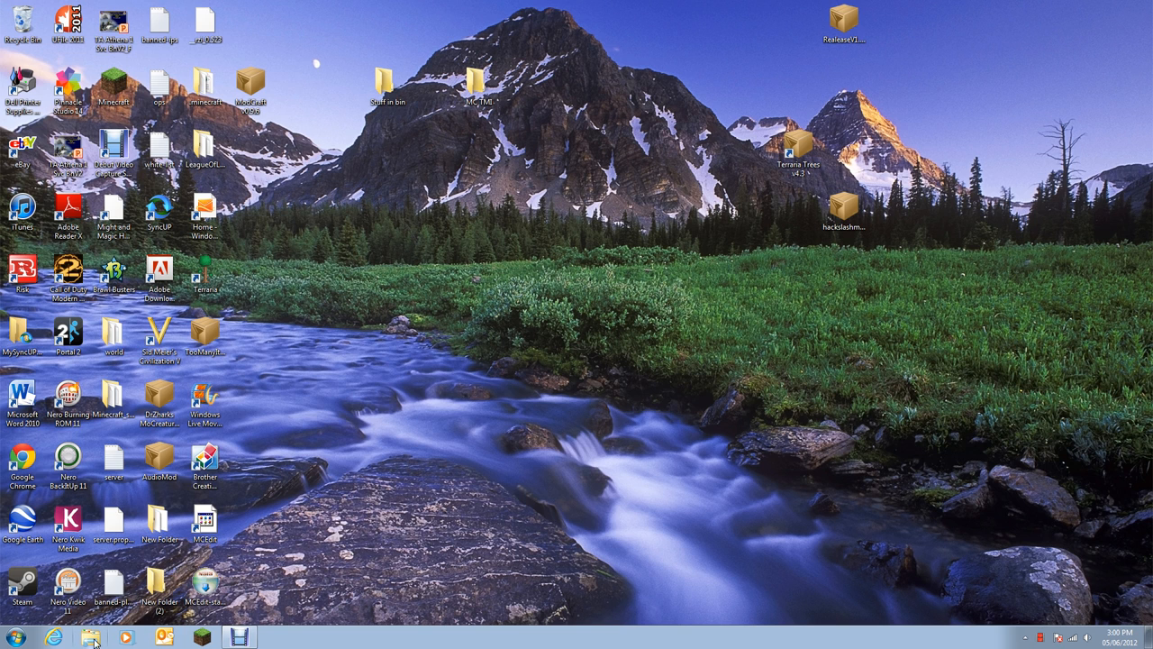
Search Google in the browser for 'kovacics mod pack 3.3'.
left_click(52, 638)
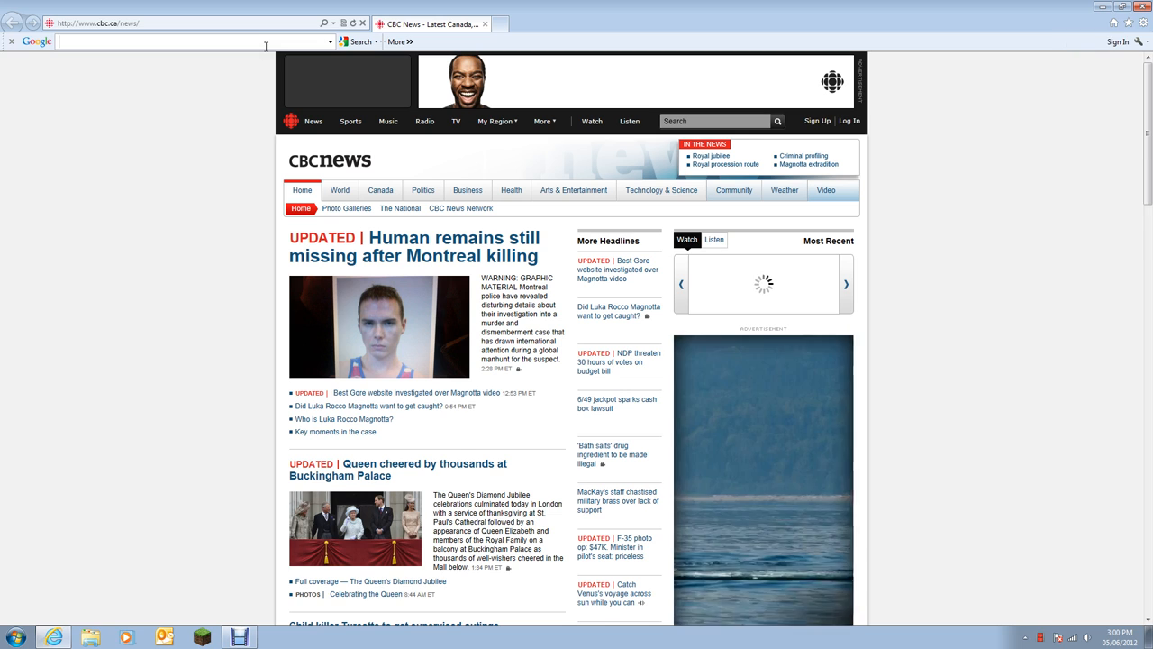
type("k")
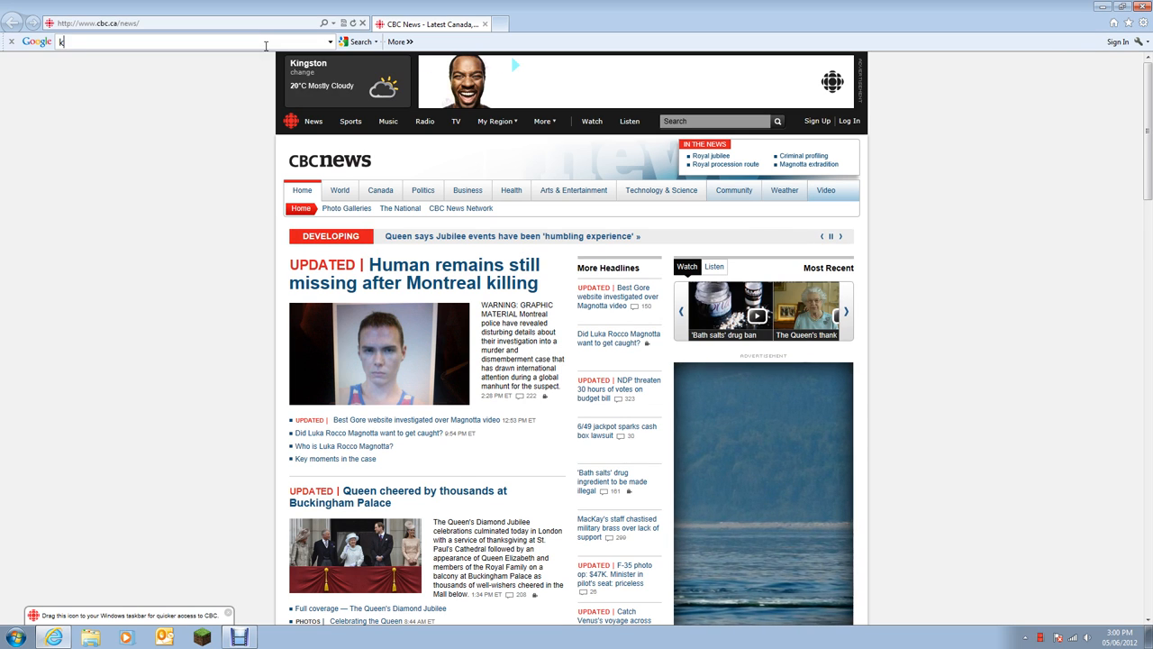
type("ovacics")
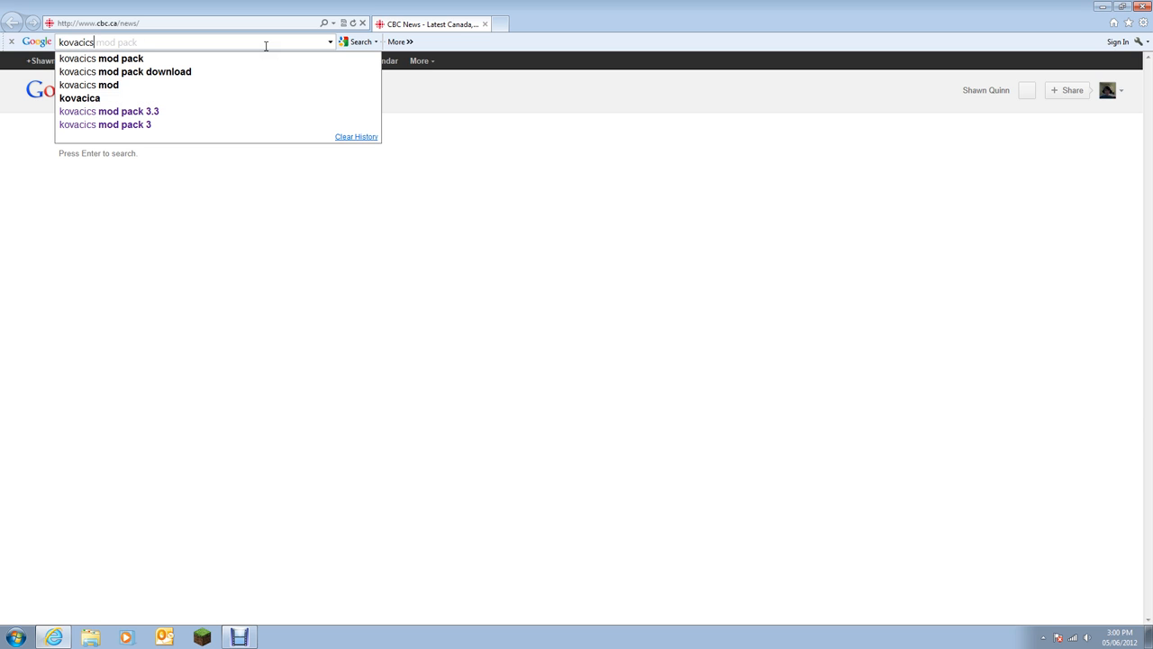
left_click(108, 112)
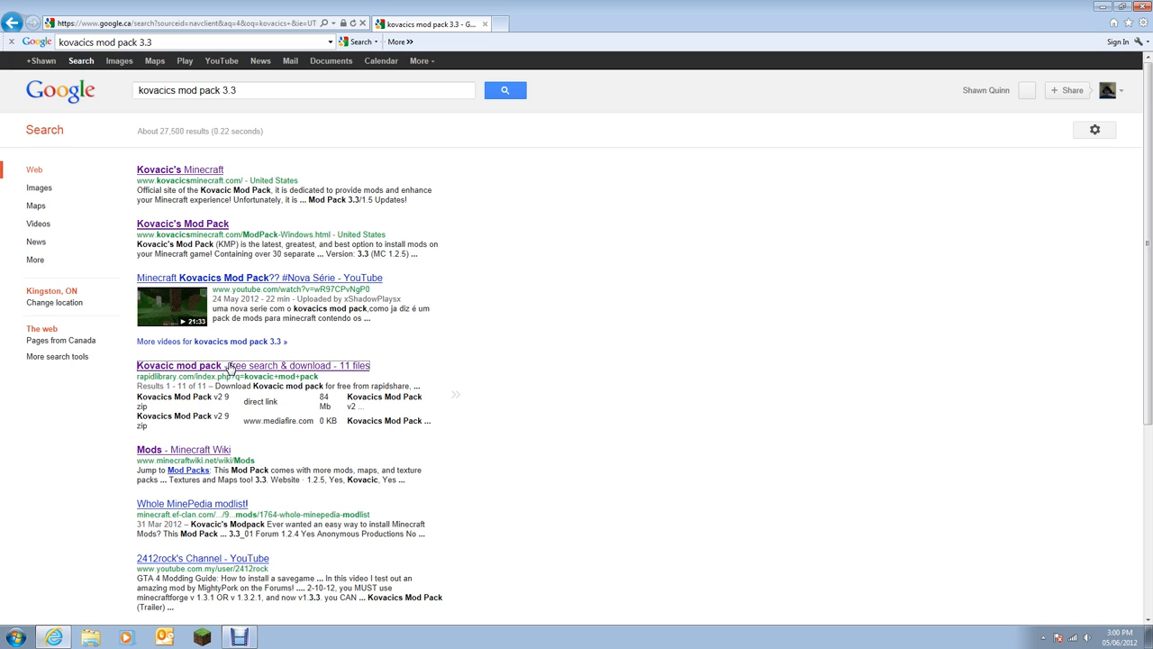
Visit the Kovacic's Mod Pack 3.3 page and download it from the alternate link.
left_click(253, 364)
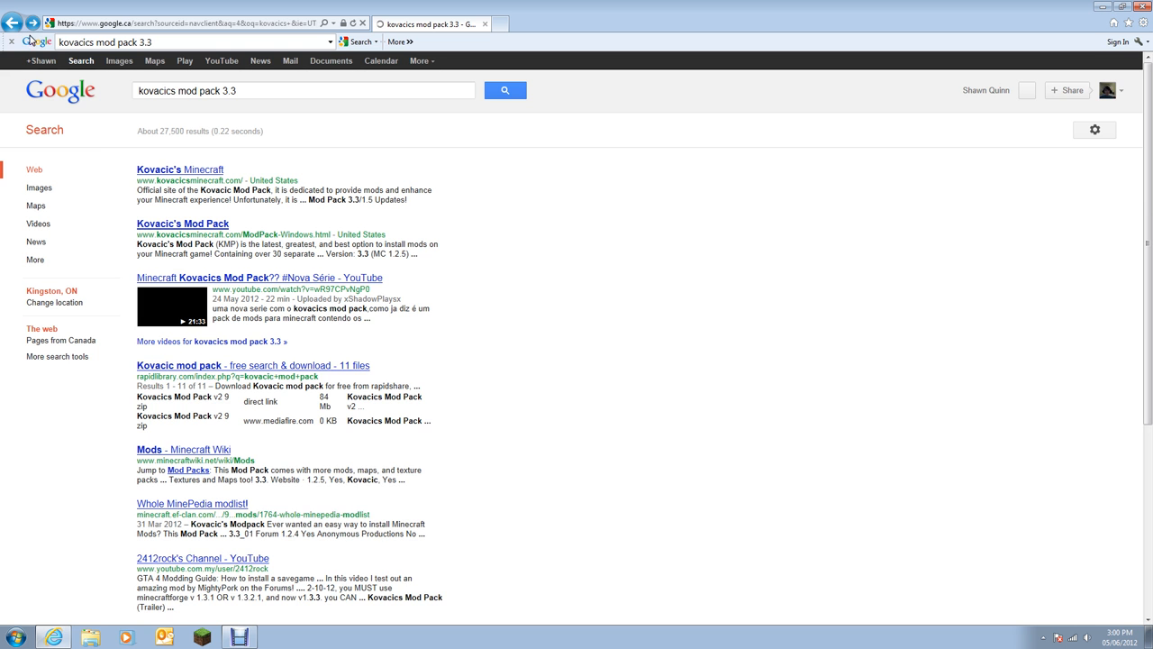
left_click(182, 223)
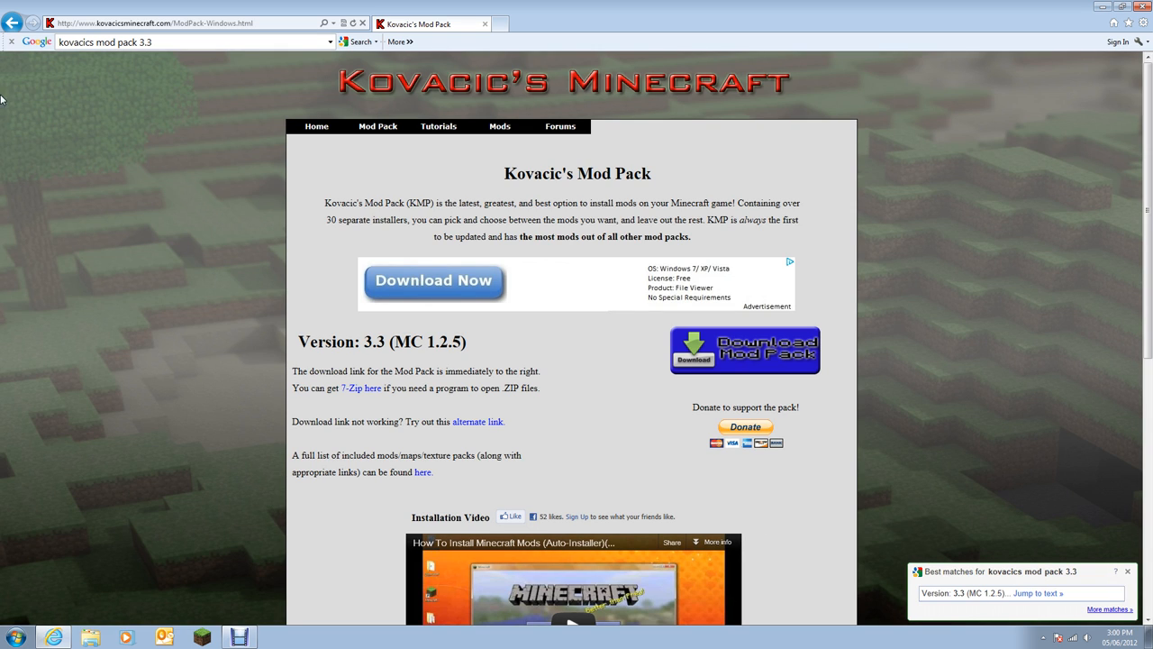
scroll("down", 3)
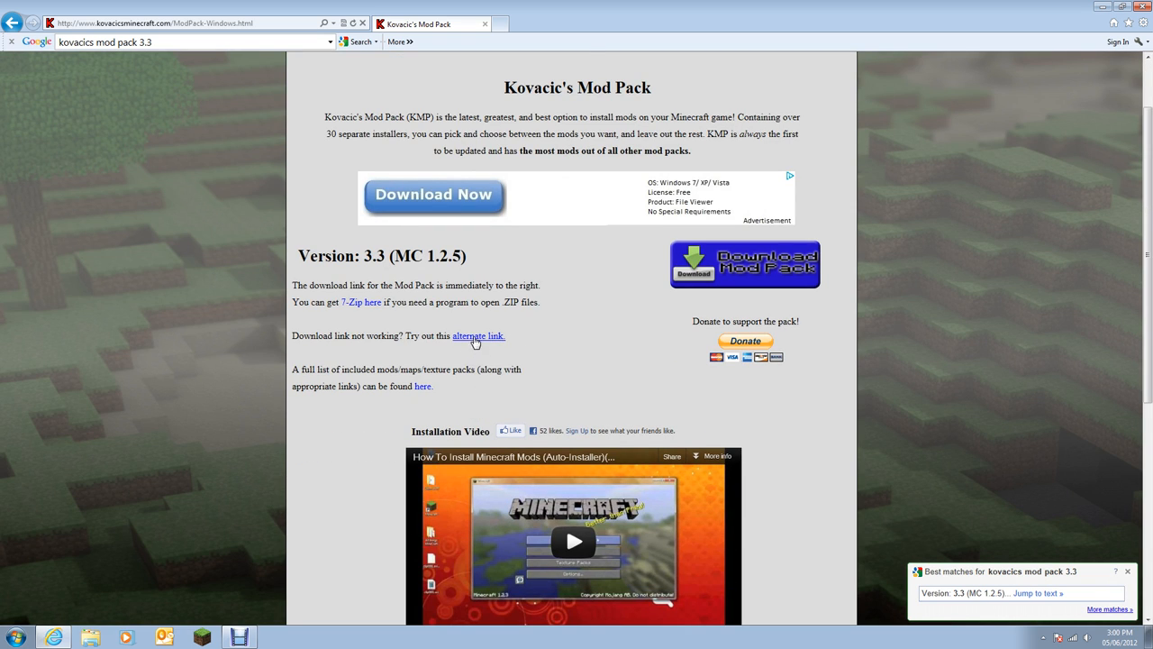
left_click(478, 335)
type("k")
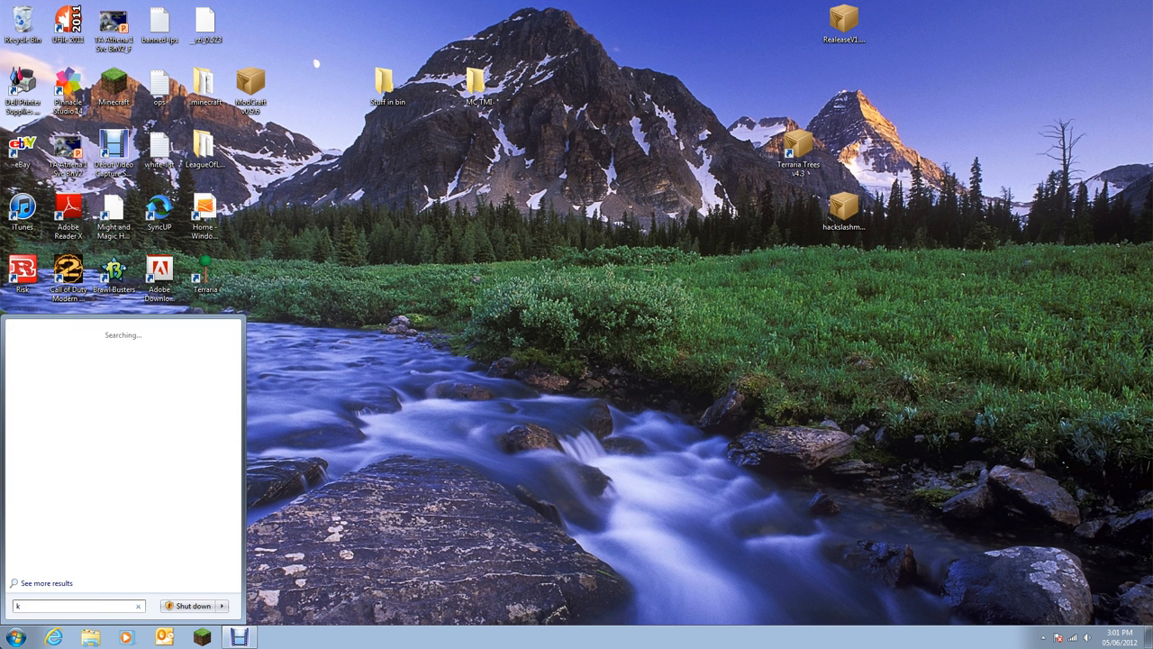
Open Kovacics Mod Pack 3.3.zip and browse to the 1.2.5 (Current Version) folder.
type("ovacics")
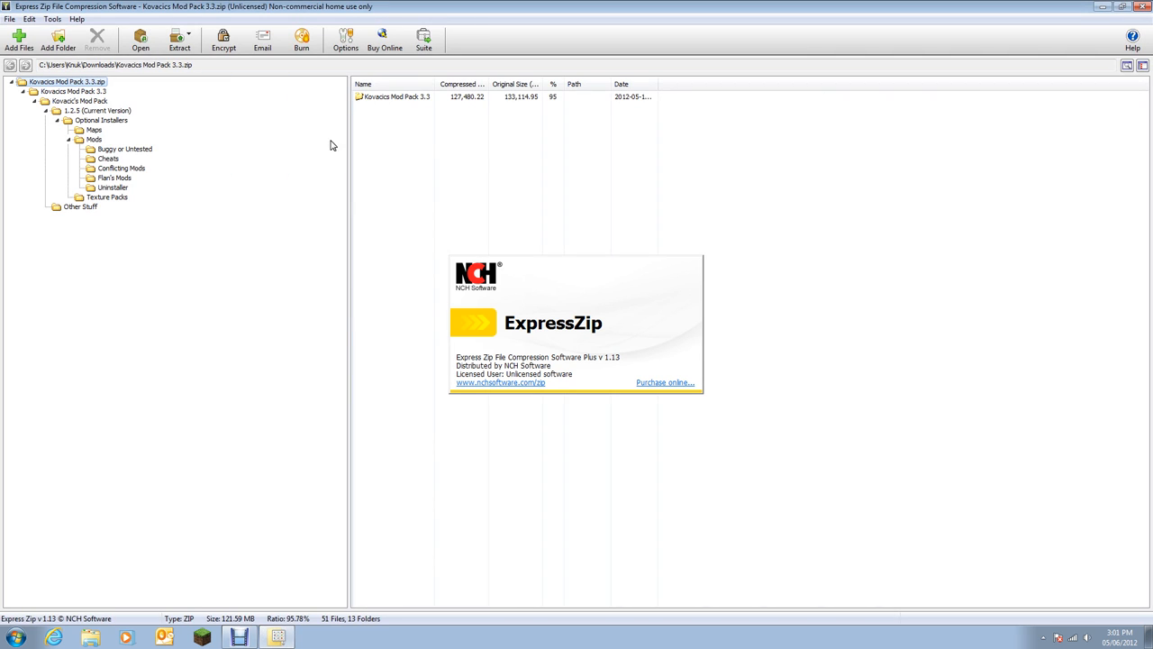
mouse_move(568, 314)
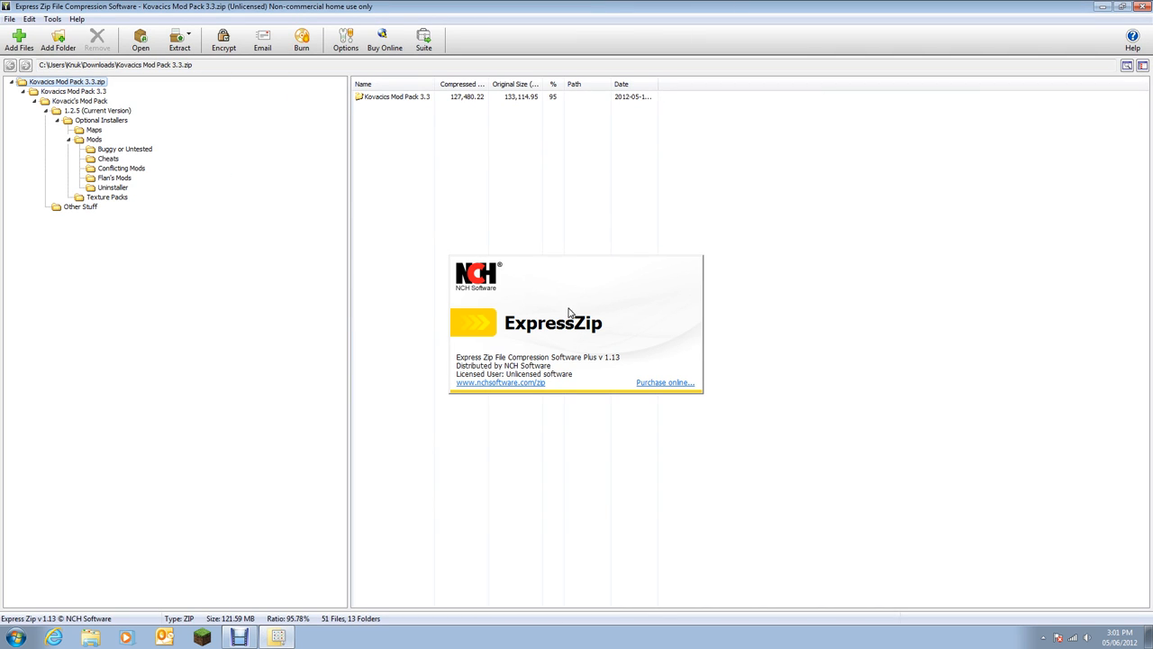
mouse_move(302, 461)
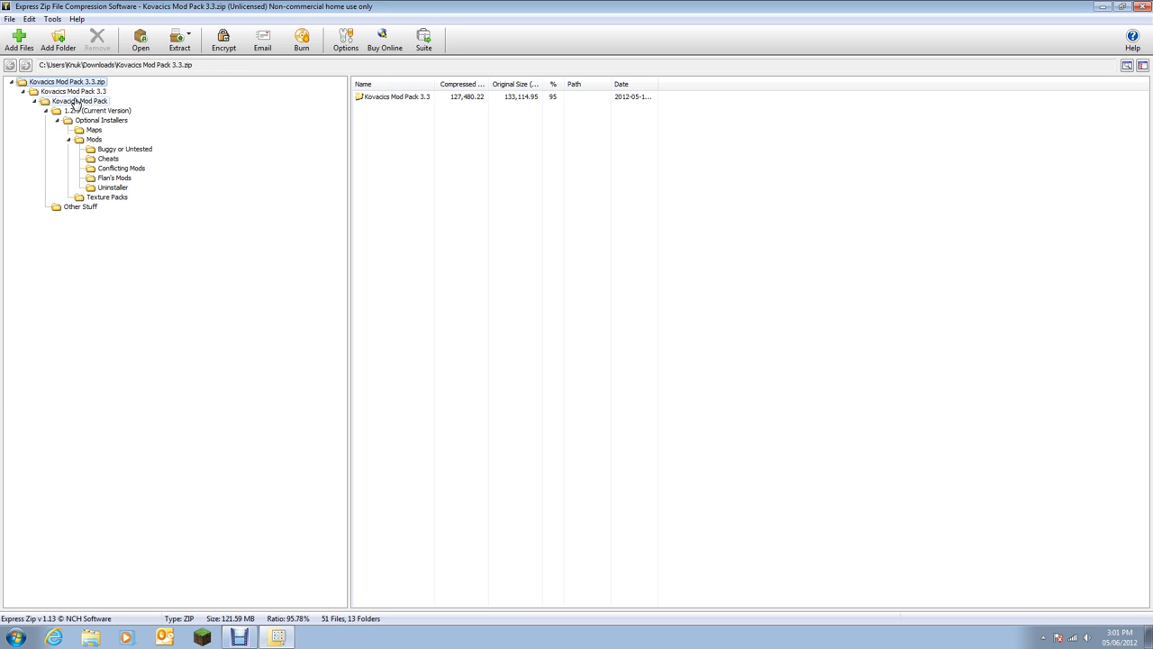
left_click(79, 101)
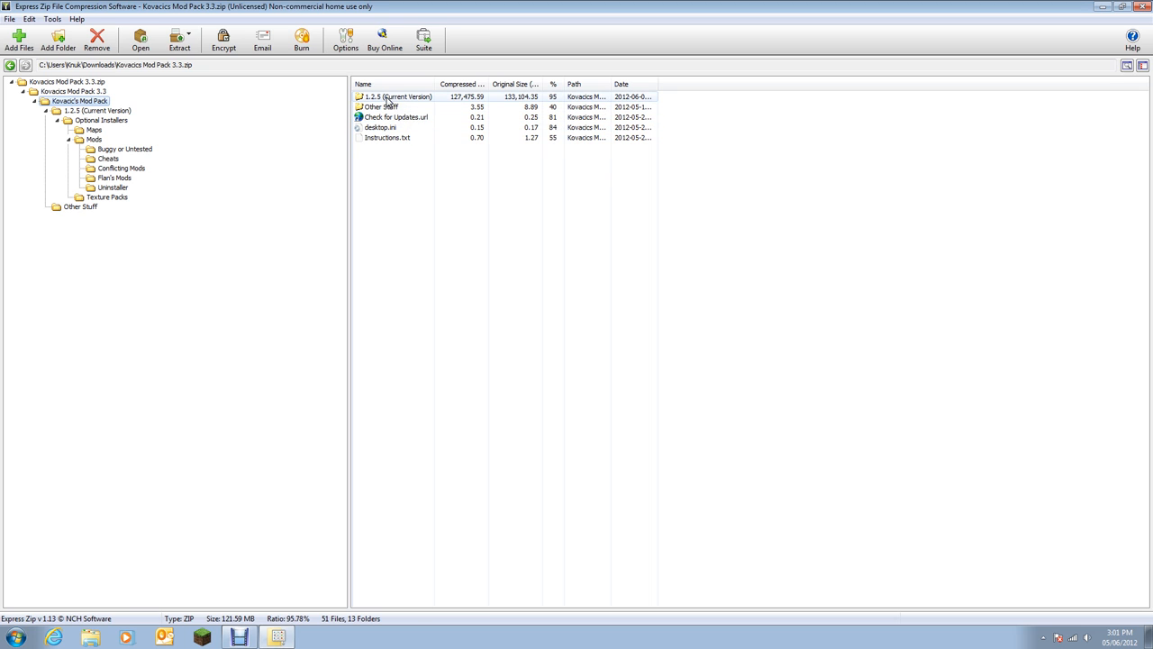
left_click(180, 40)
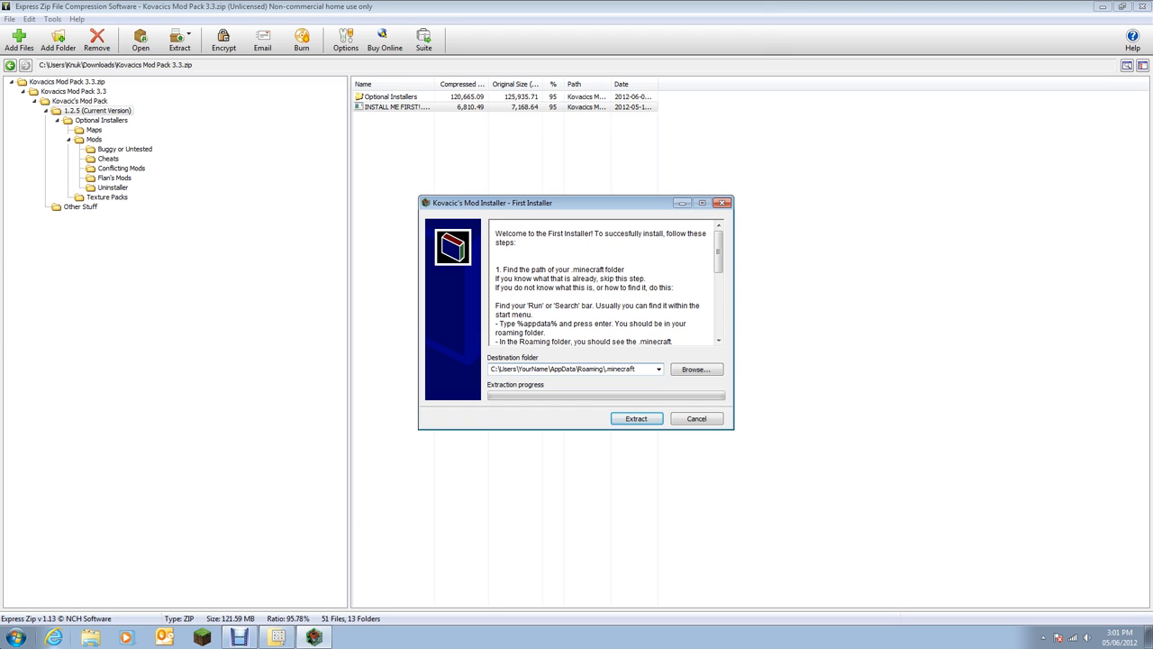
Launch the Run program from the Start menu search to reach %appdata%.
left_click(14, 637)
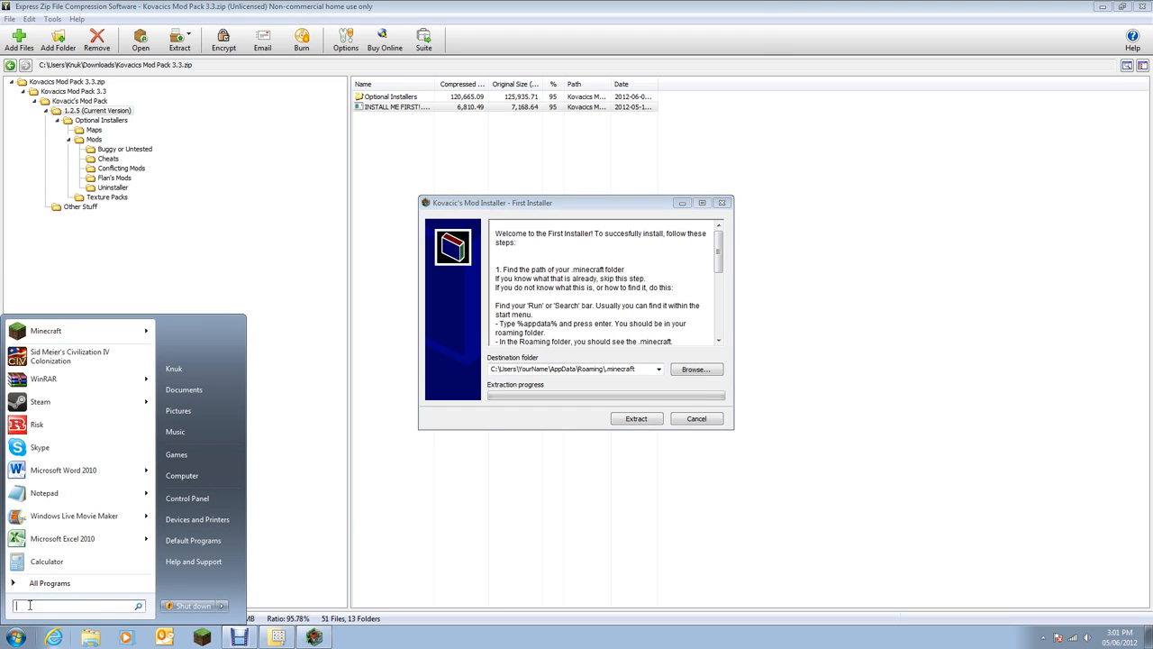
type("run")
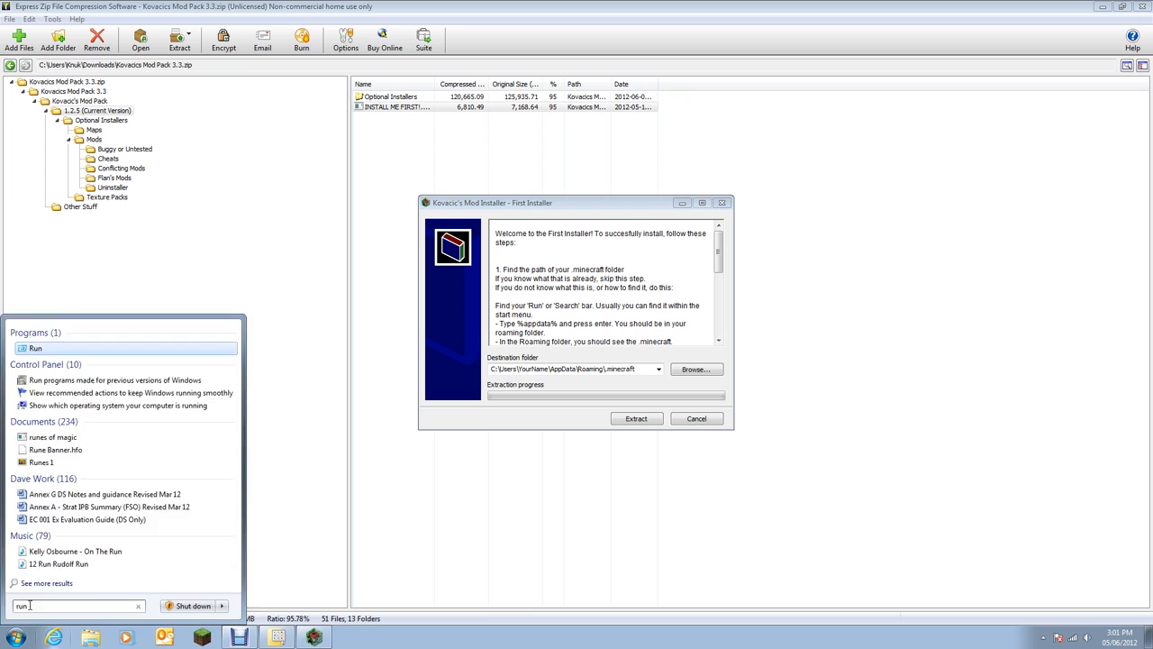
left_click(36, 348)
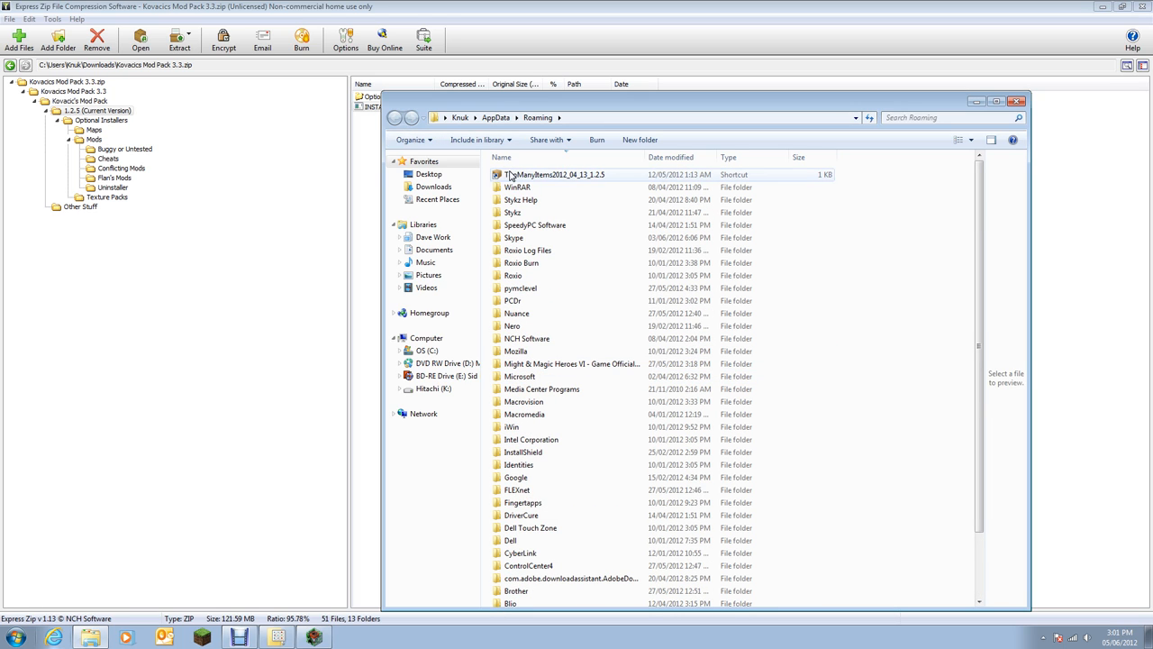
Scroll the Roaming folder to locate and check the .minecraft folder.
scroll("down", 3)
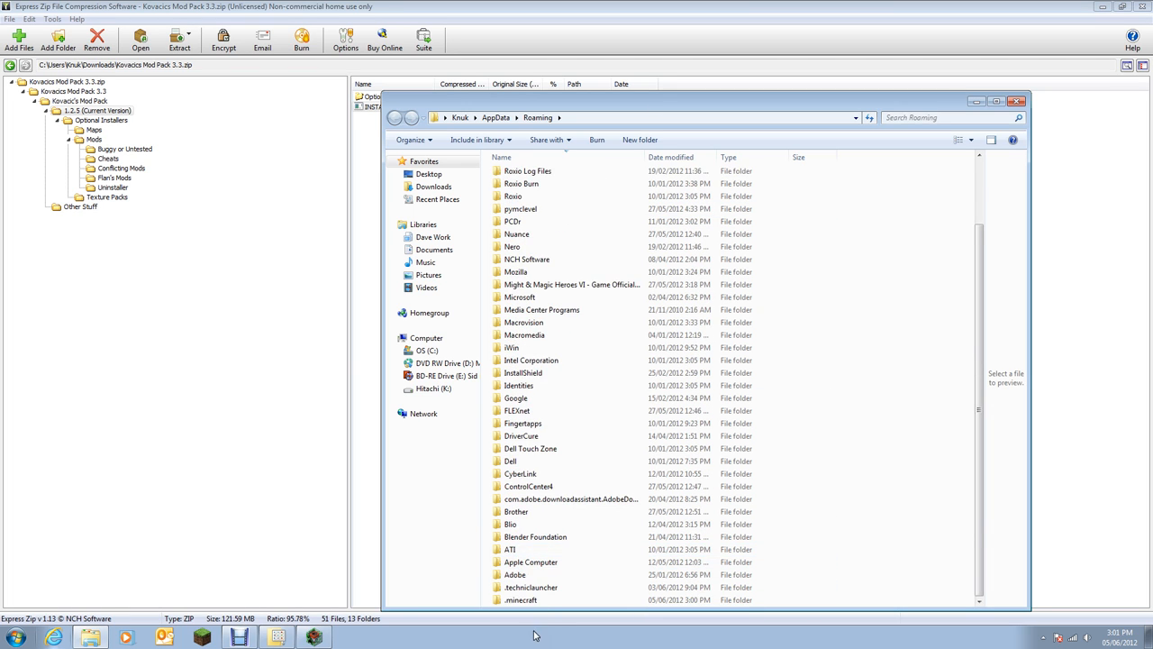
scroll("up", 3)
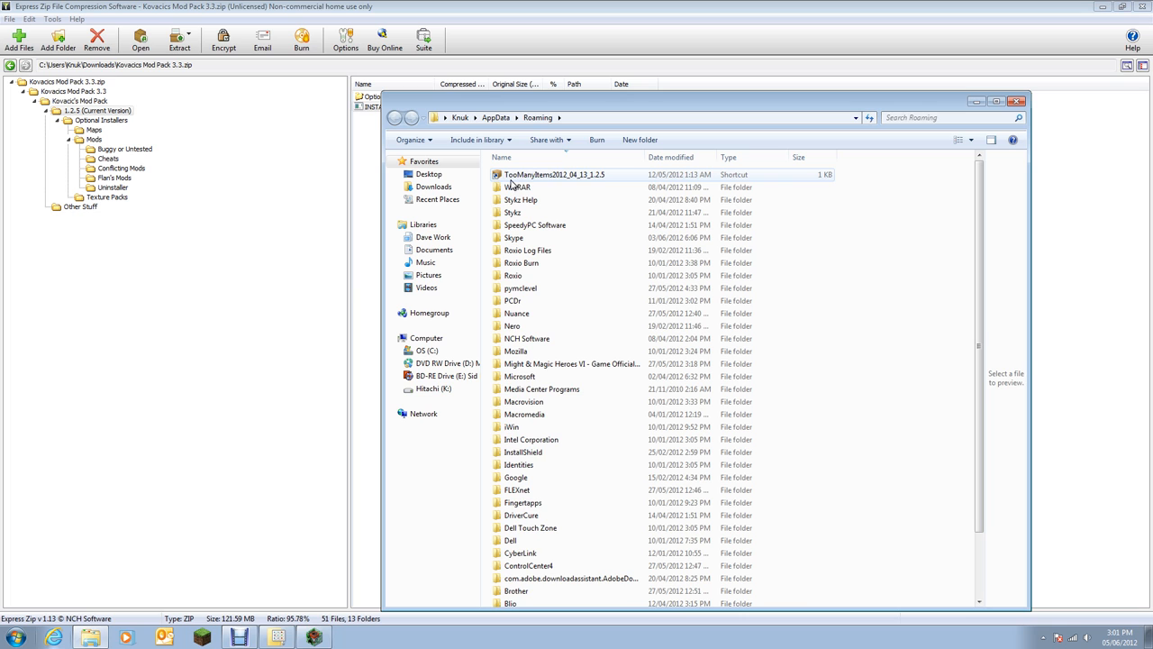
scroll("down", 3)
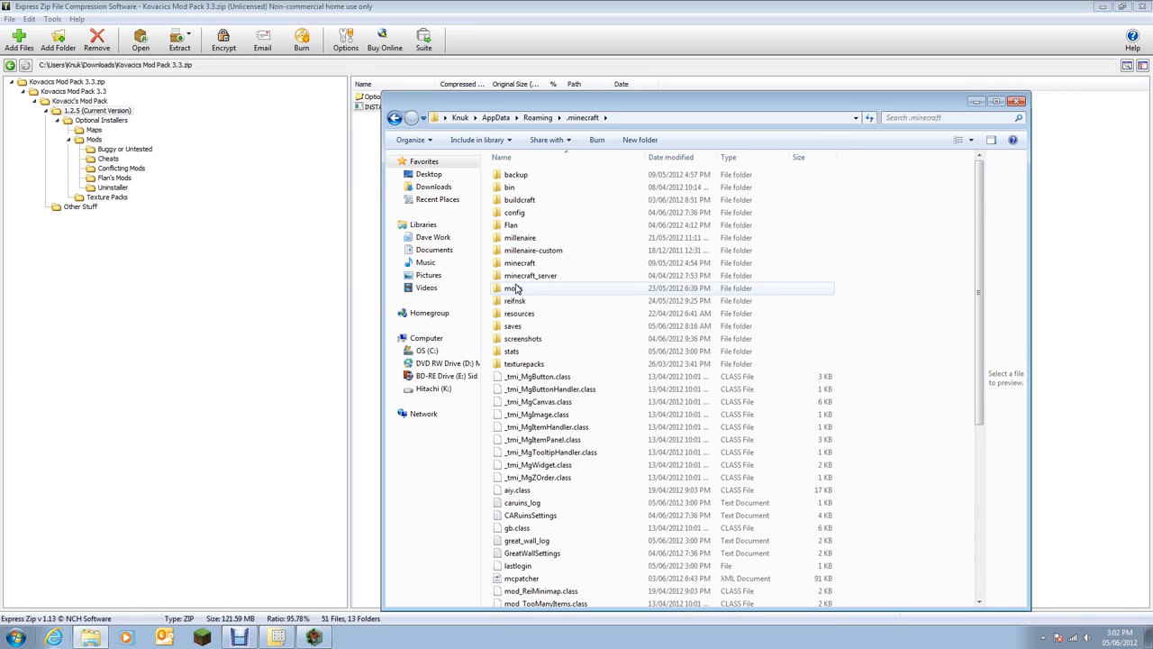
left_click(631, 117)
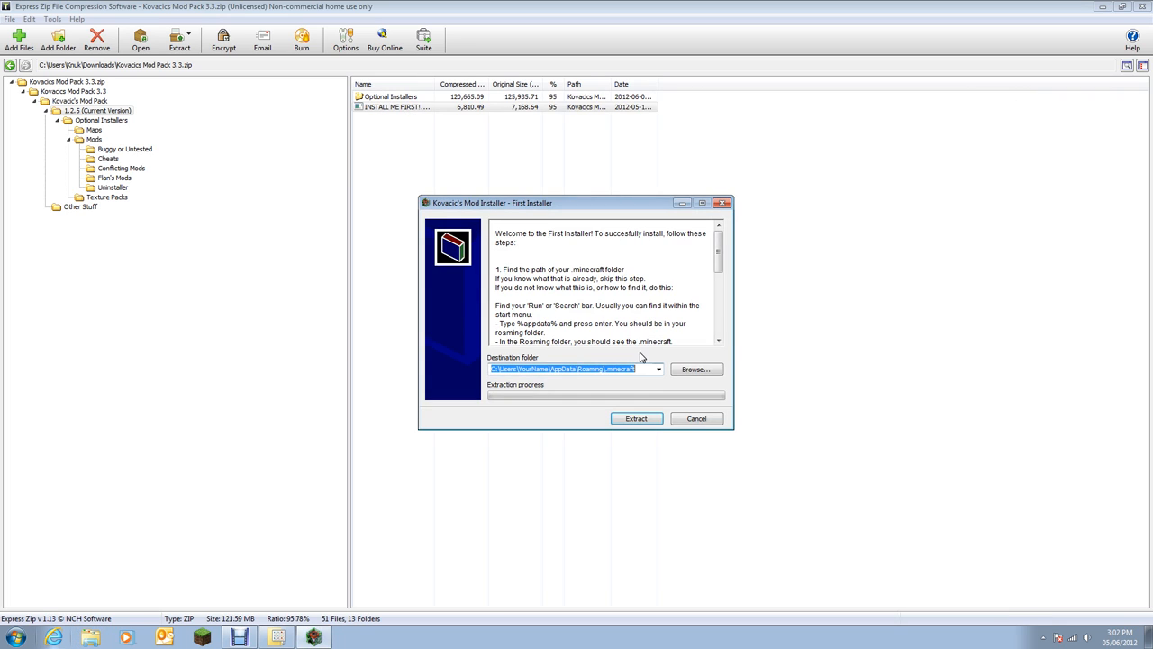
Extract the mod pack into the Roaming .minecraft folder.
left_click(577, 369)
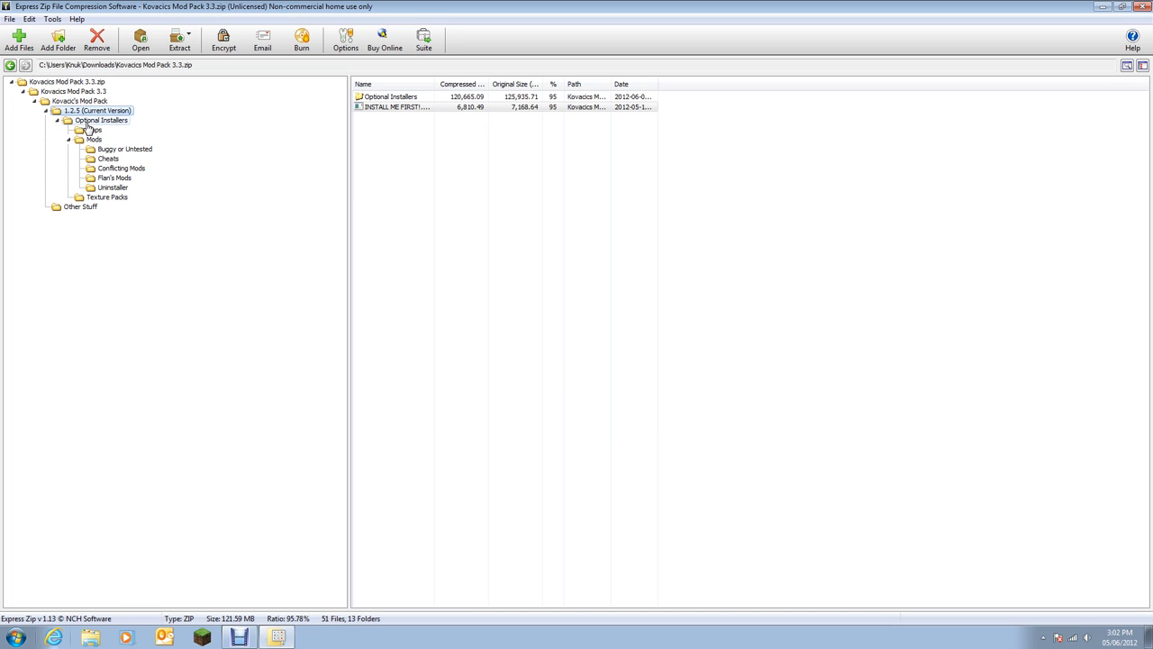
Browse into the Mods folder of optional installers.
left_click(100, 119)
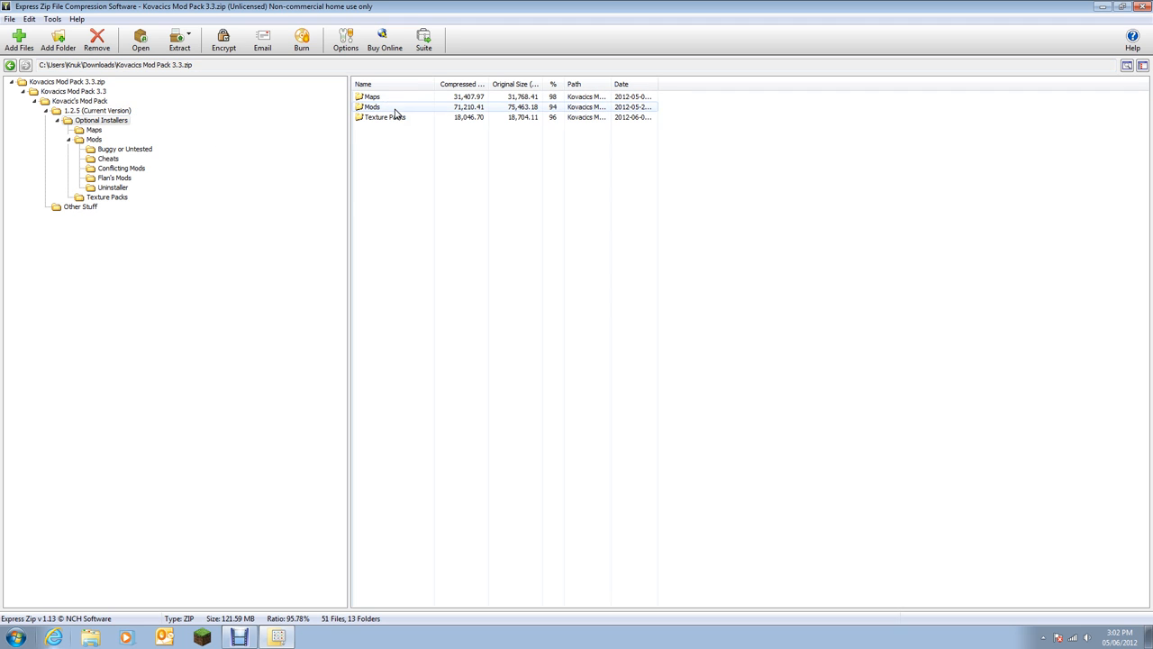
double_click(372, 107)
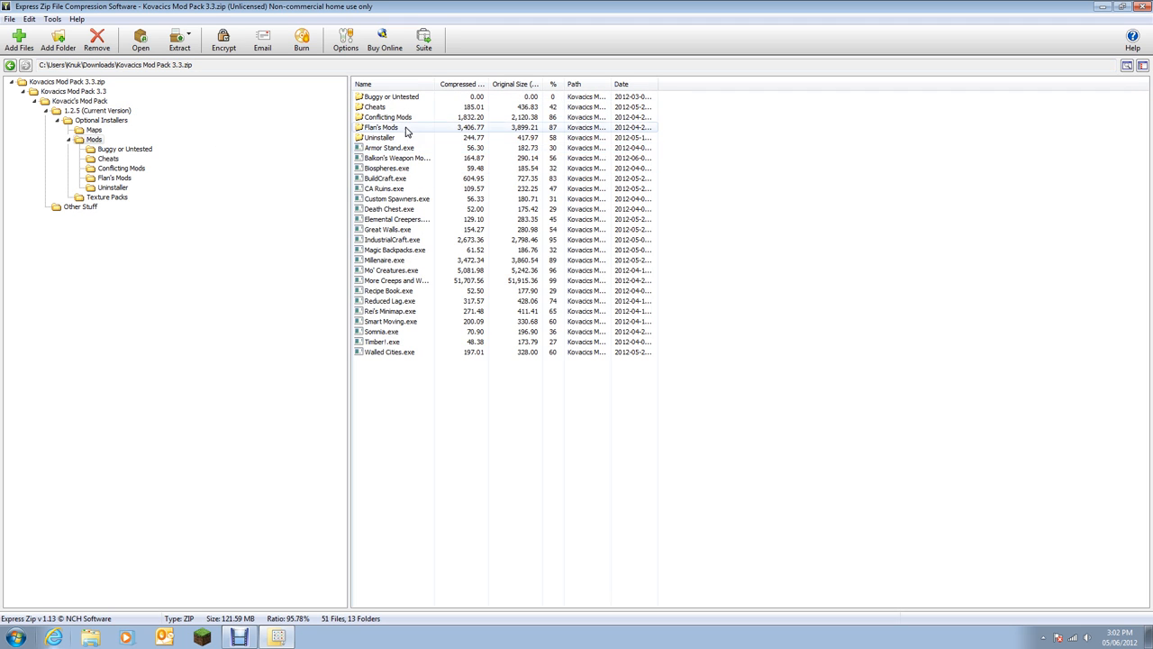
mouse_move(398, 190)
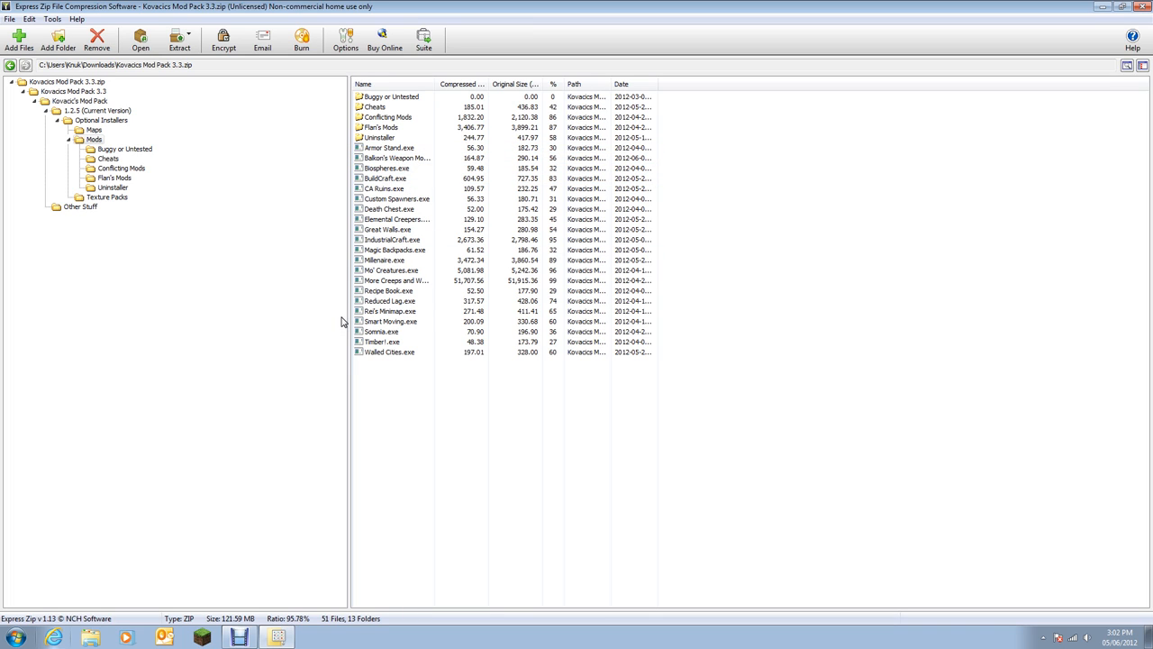
Preview the Recipe Book.exe installer and cancel it.
left_click(387, 290)
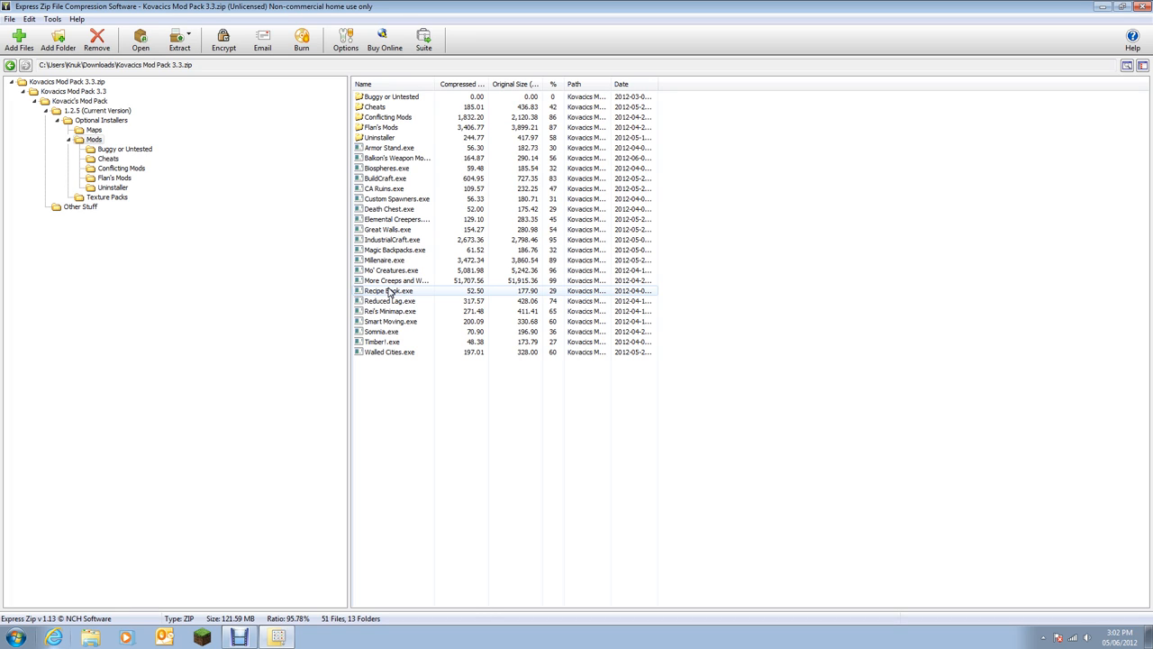
left_click(396, 260)
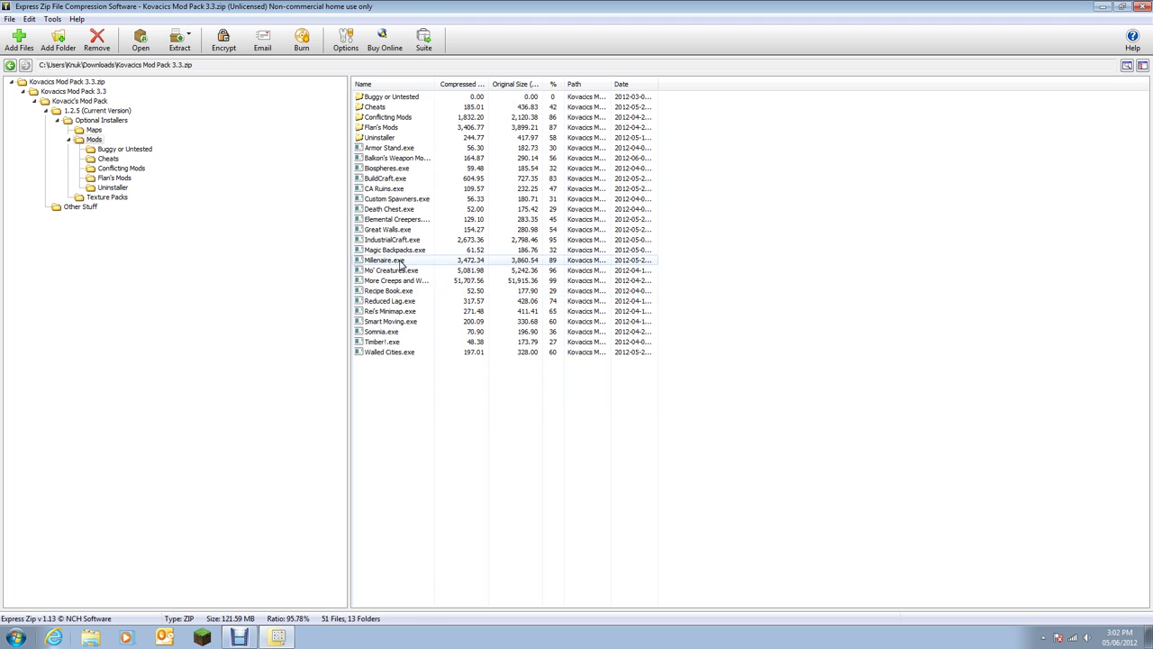
left_click(389, 290)
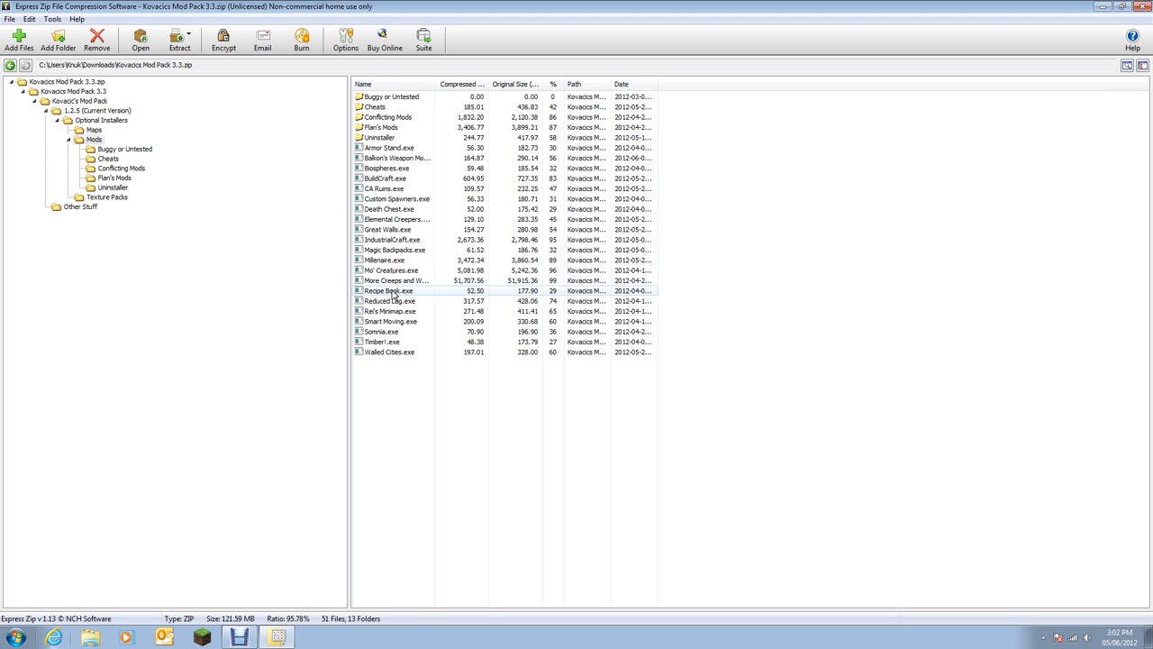
double_click(387, 290)
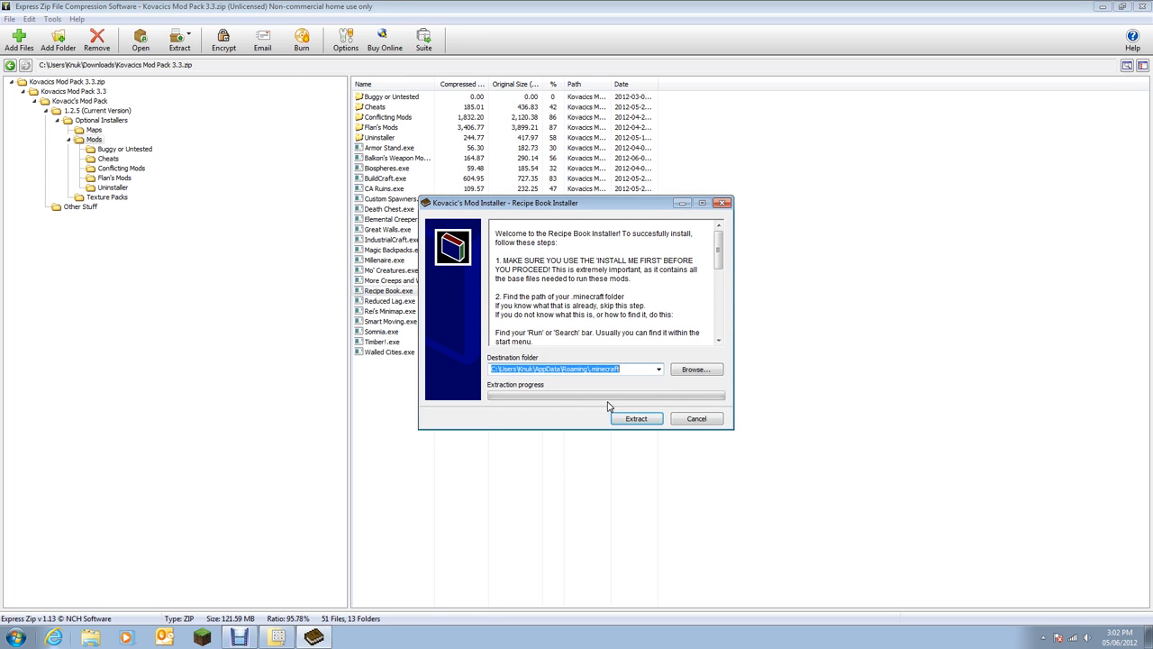
mouse_move(531, 379)
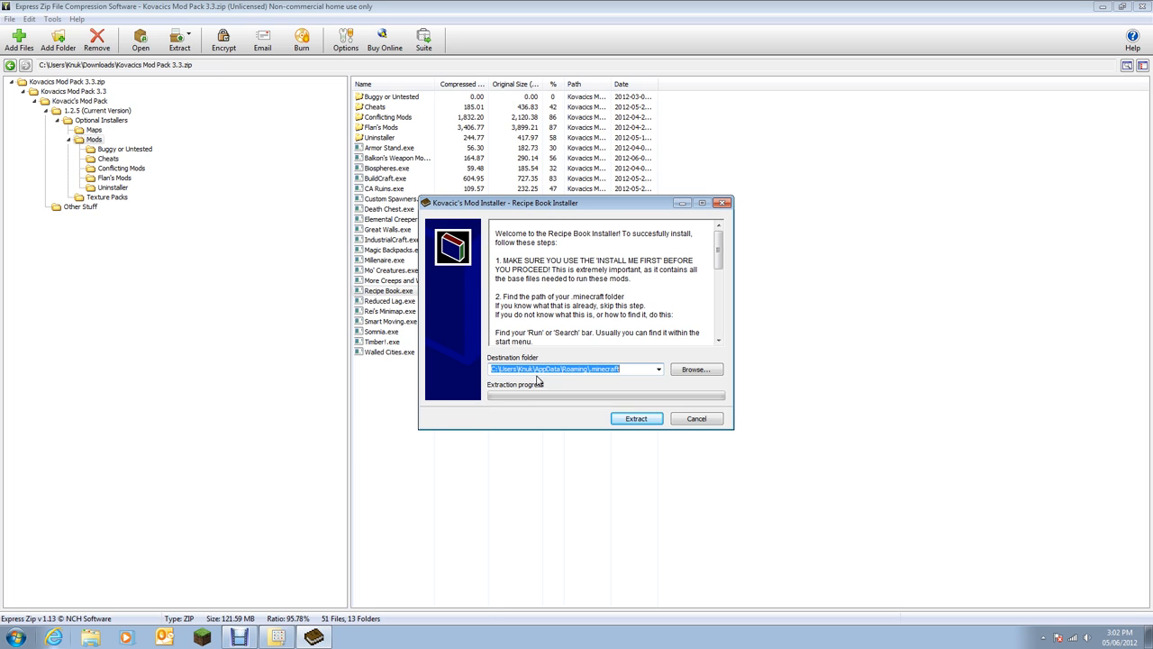
left_click(695, 418)
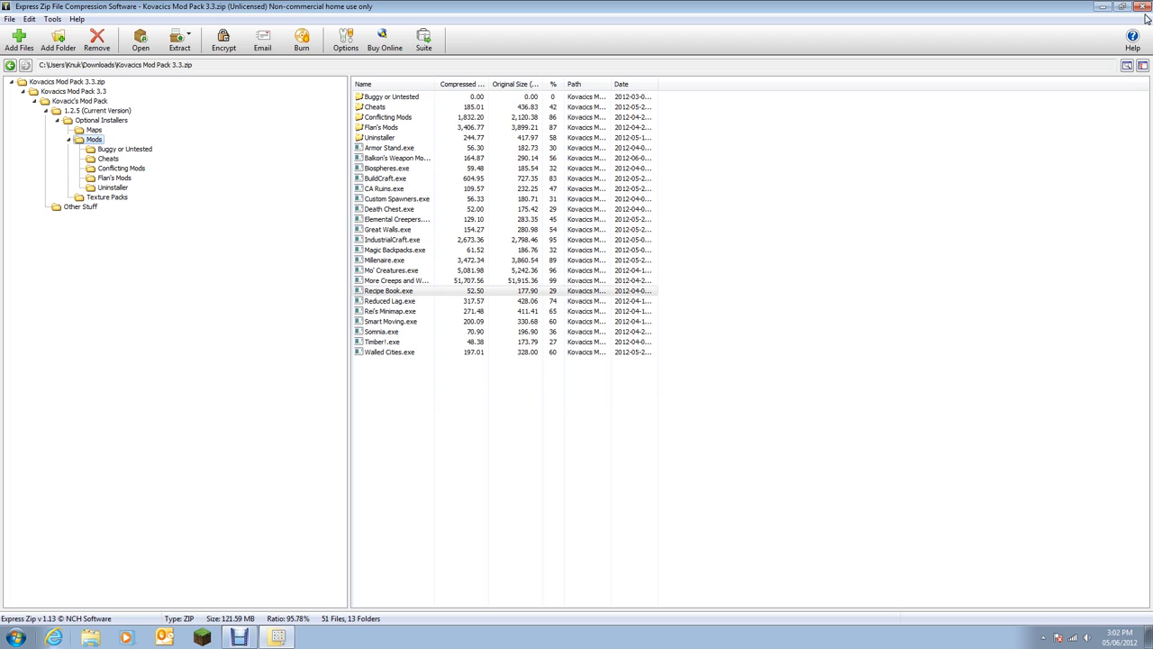
mouse_move(611, 436)
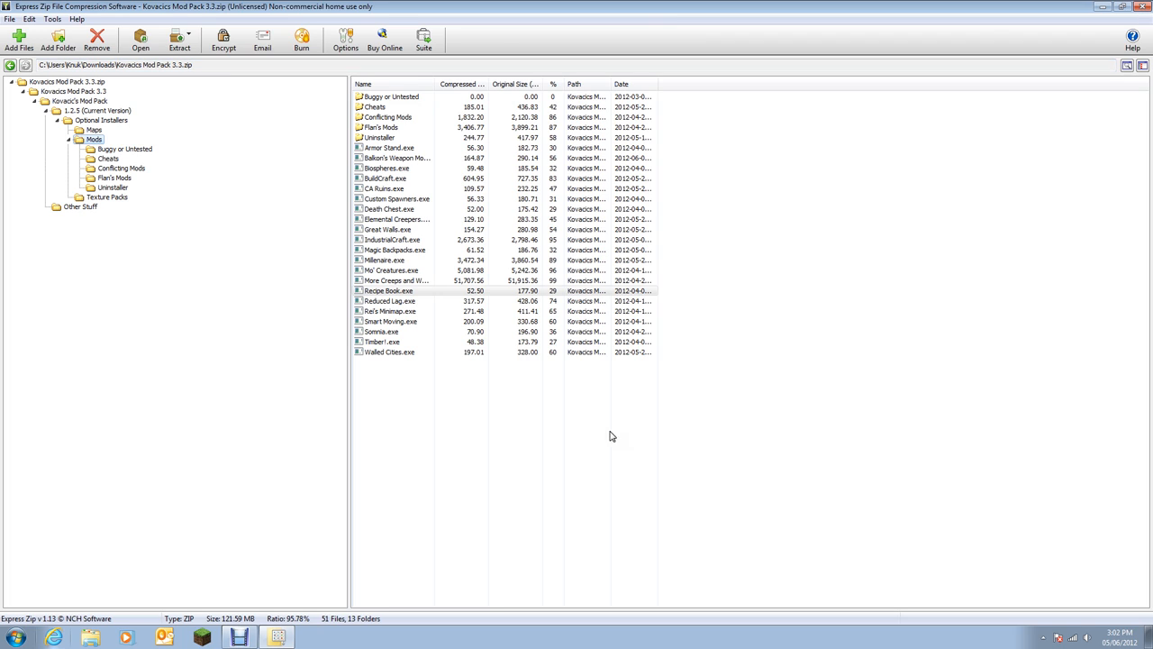
mouse_move(663, 411)
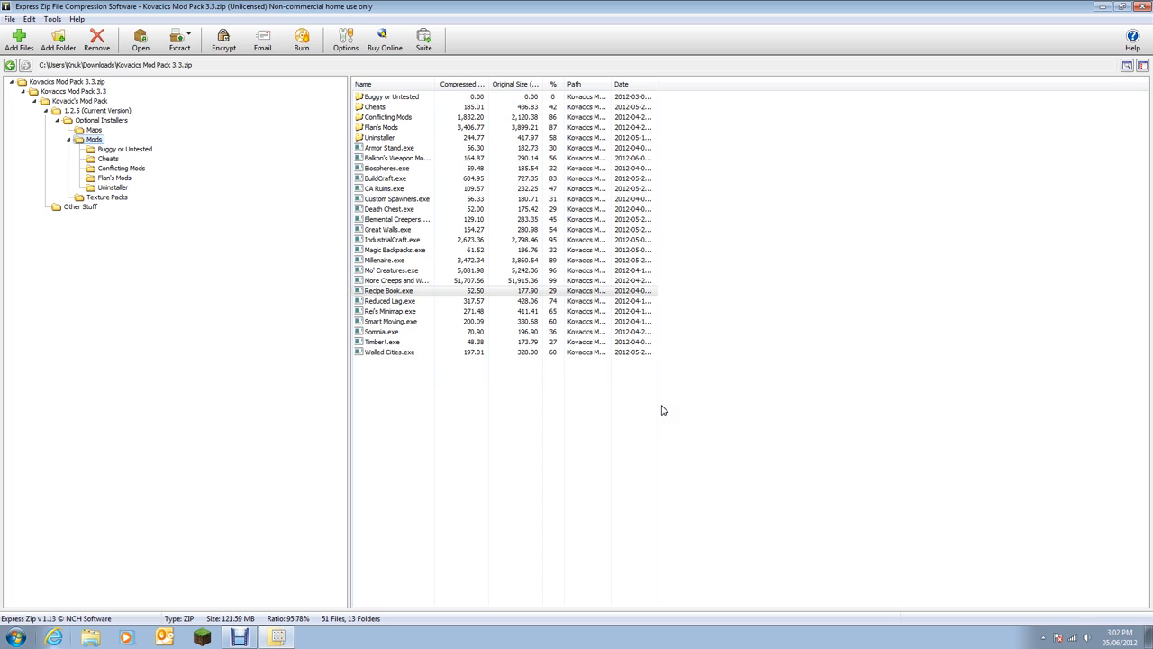
mouse_move(671, 407)
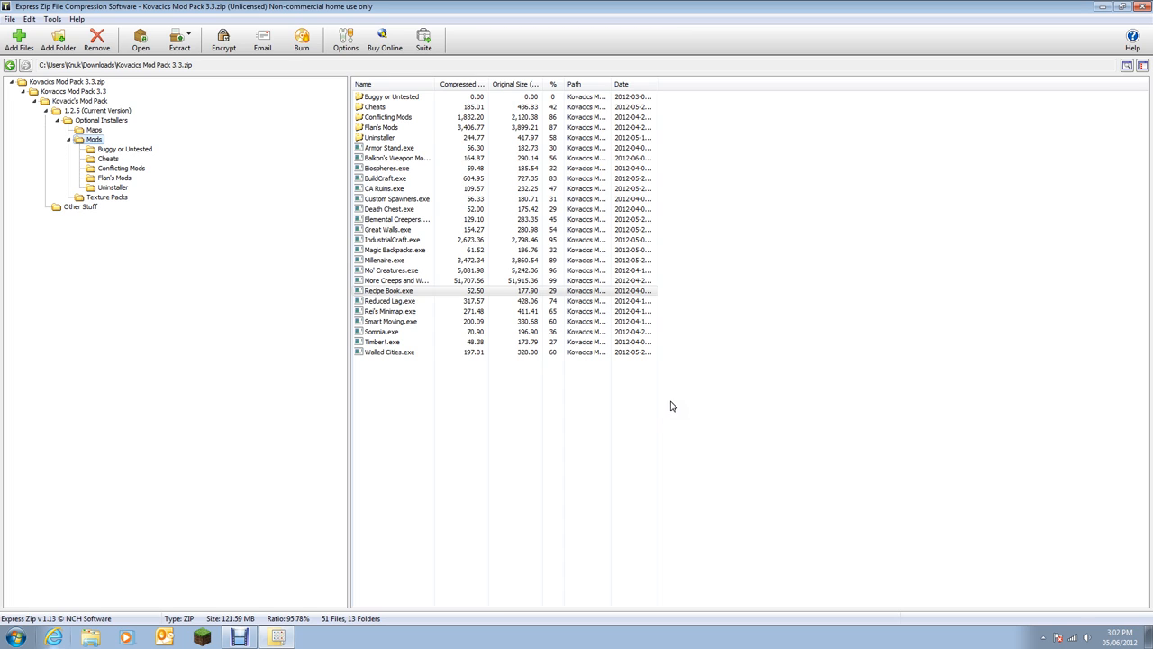
Show the Uninstaller folder with the Minecraft downgrader and uninstaller files.
left_click(389, 271)
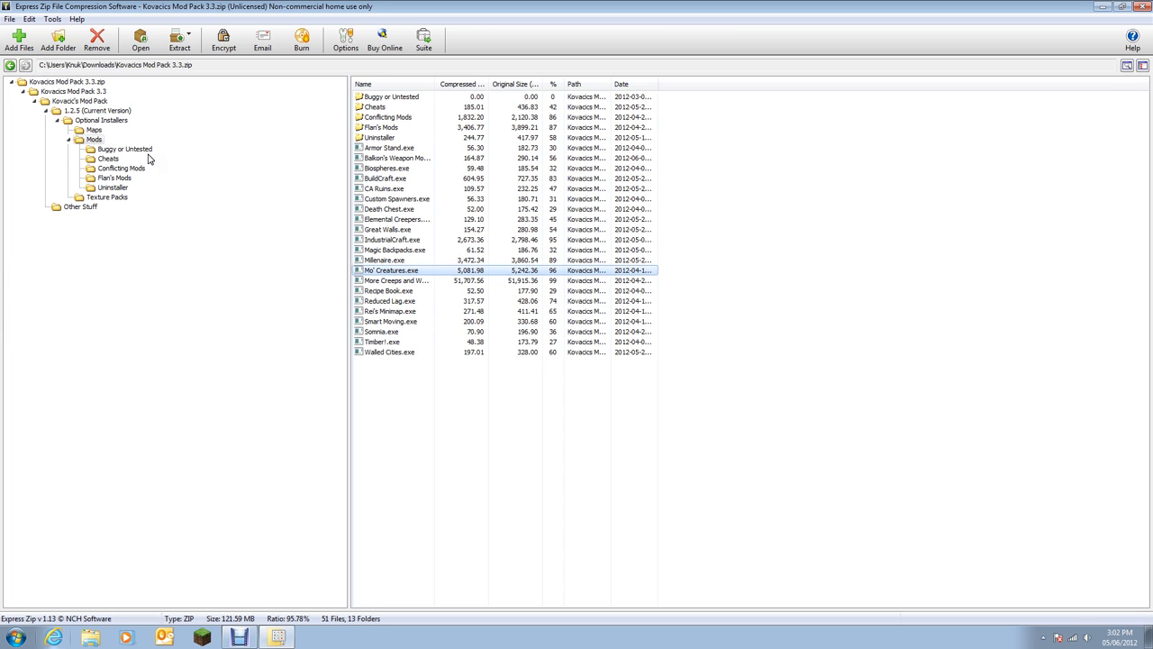
left_click(111, 188)
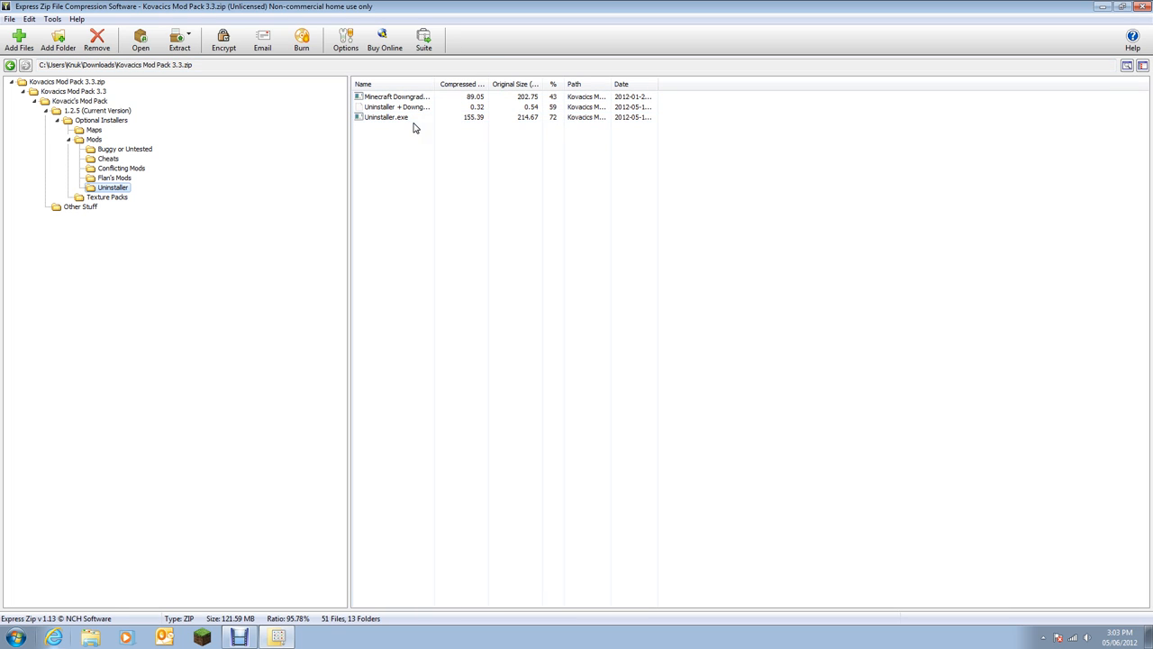
mouse_move(678, 483)
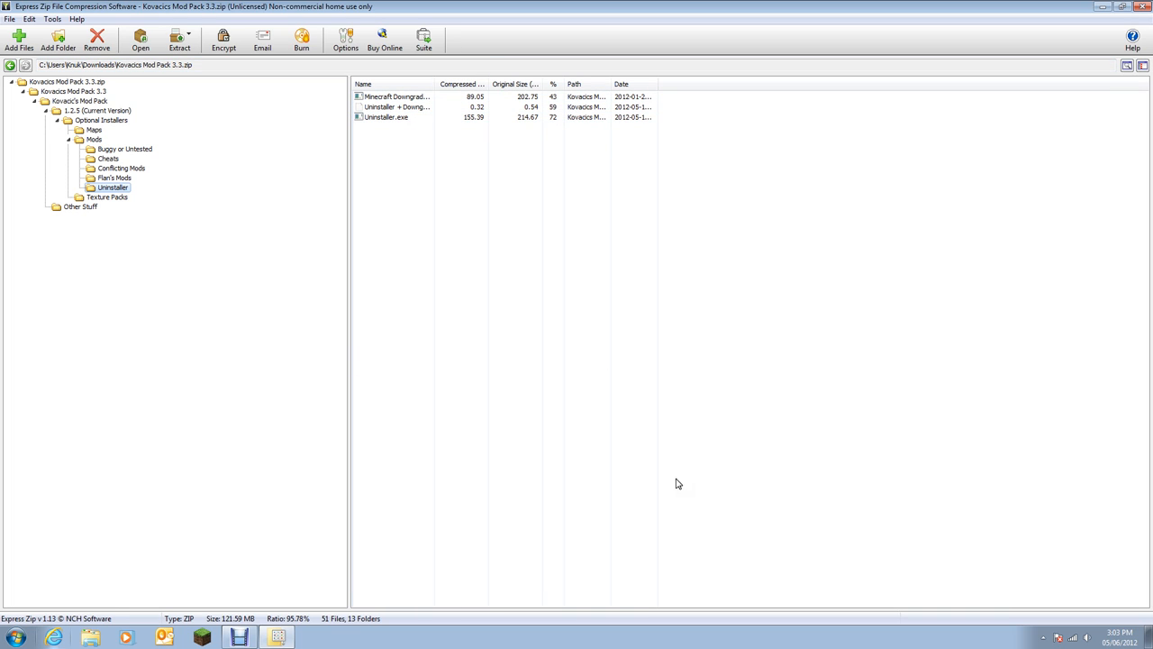
mouse_move(573, 317)
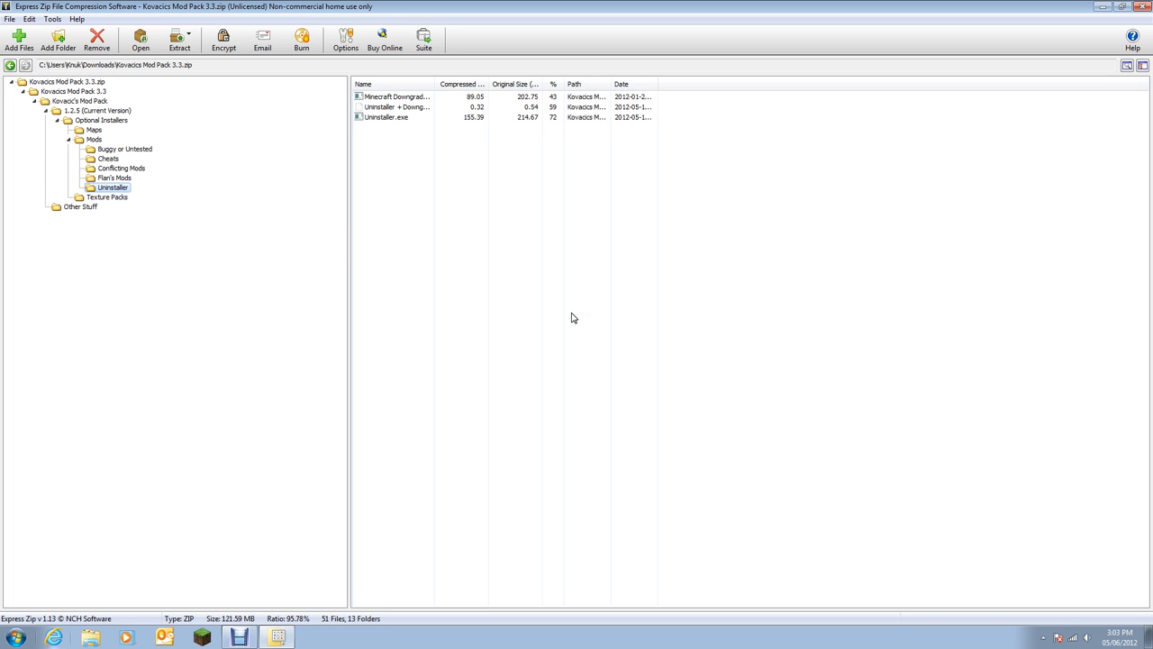
Search the Start menu for 'paint' and then dismiss the search.
left_click(15, 638)
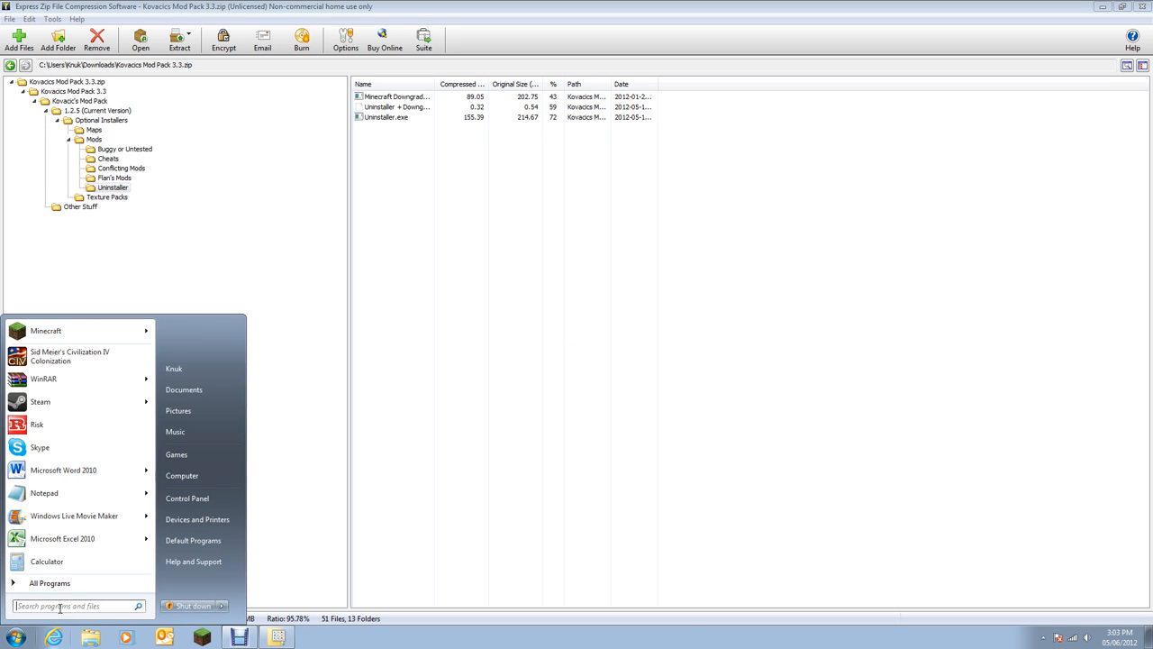
type("paint")
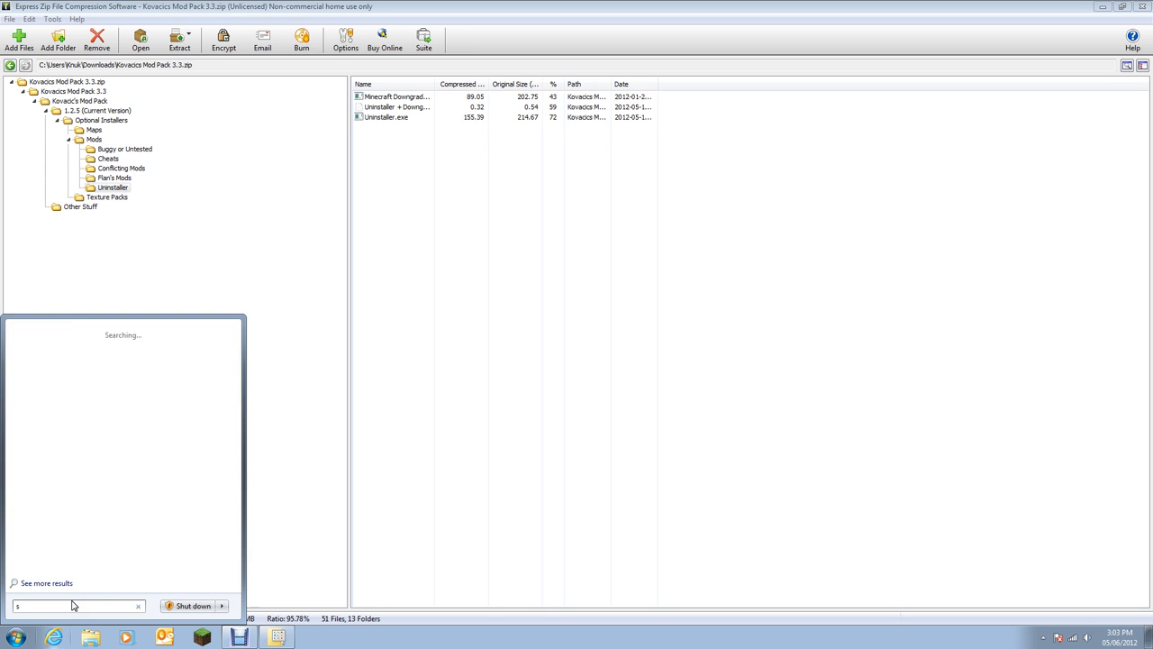
type("hap")
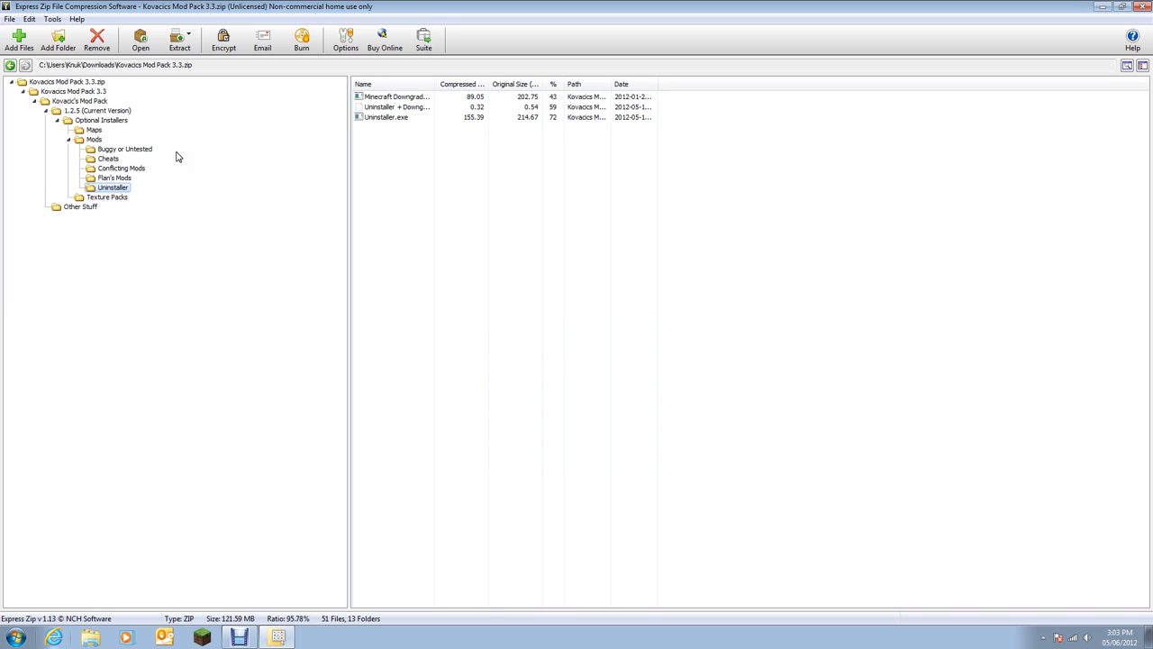
mouse_move(135, 194)
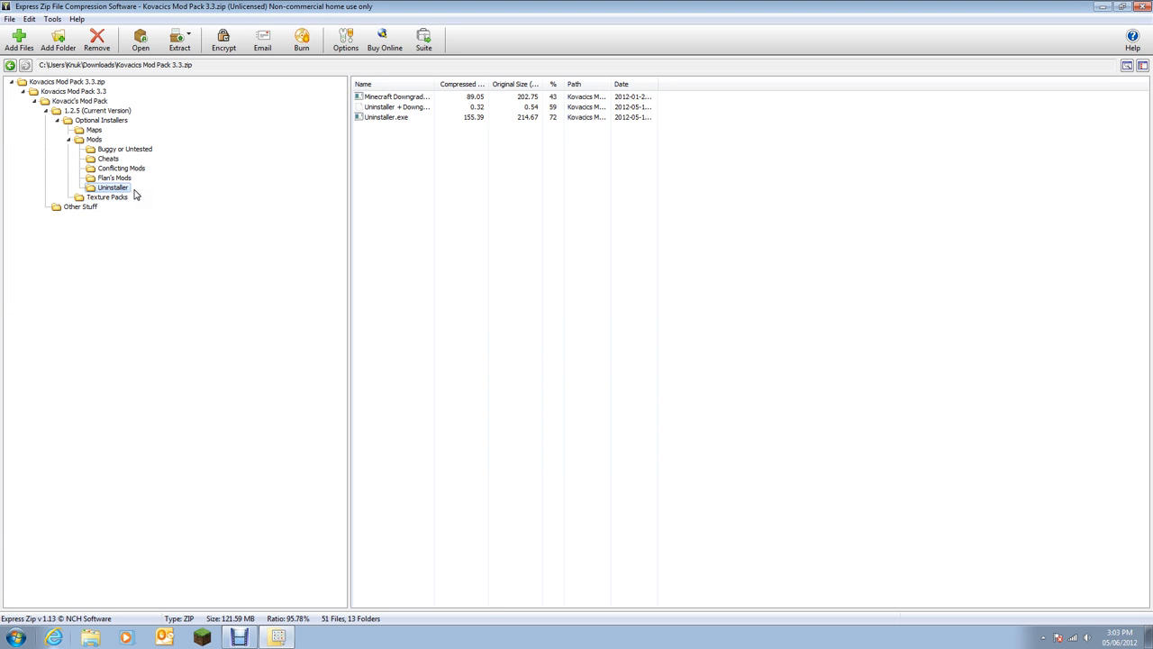
mouse_move(274, 288)
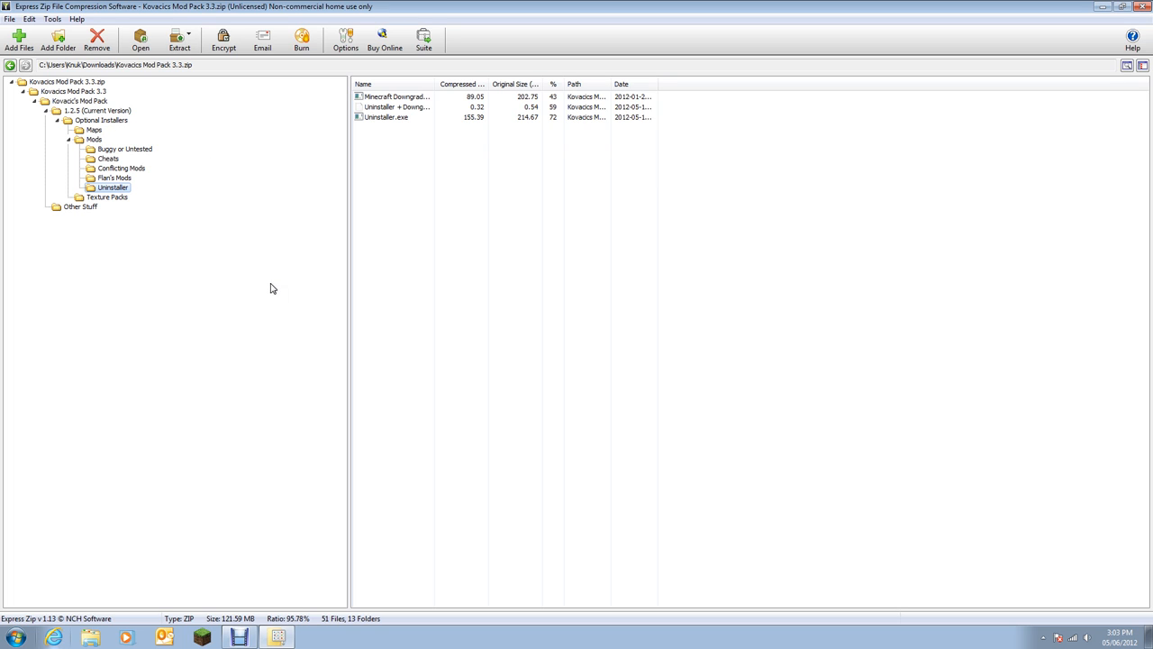
mouse_move(1152, 367)
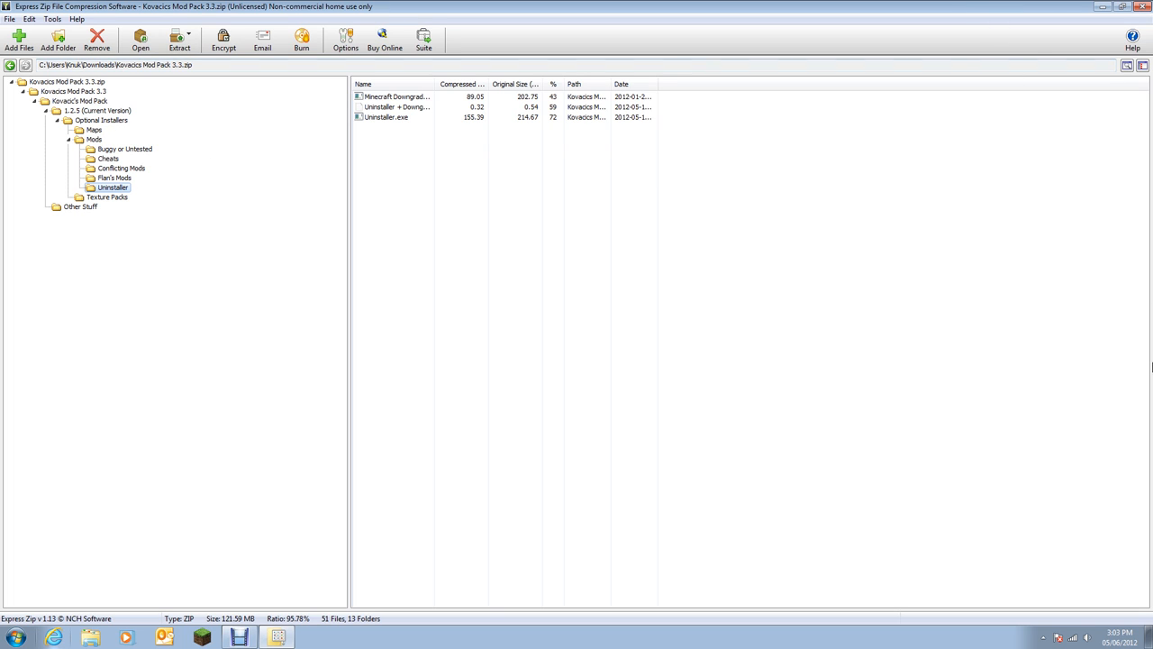
mouse_move(548, 5)
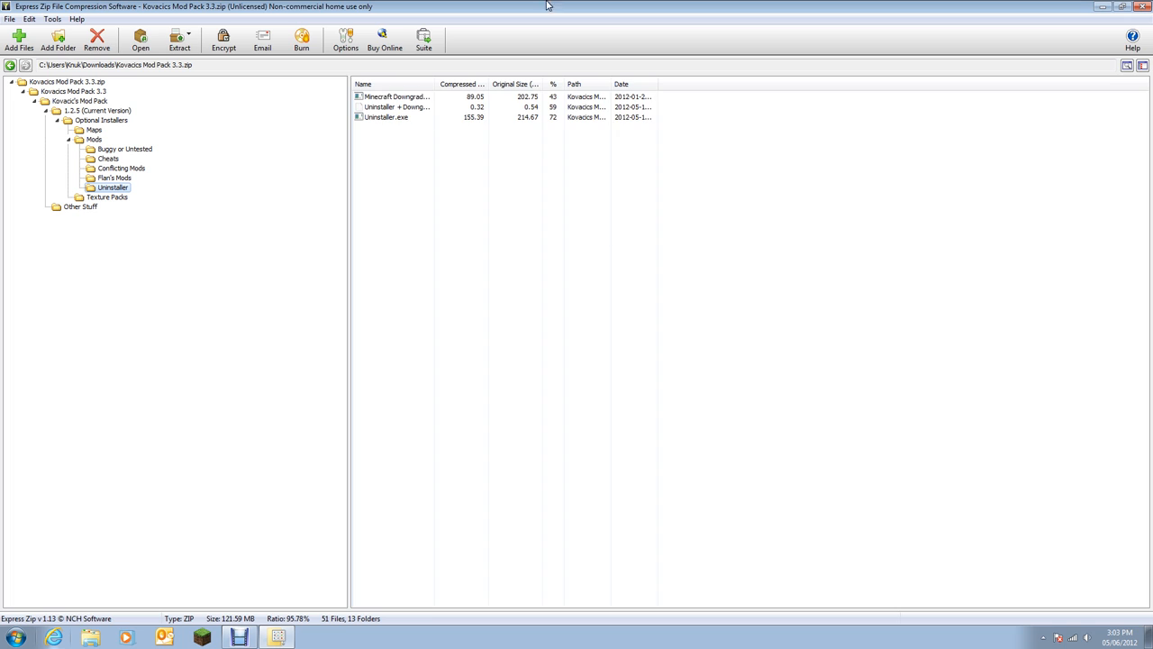
mouse_move(324, 84)
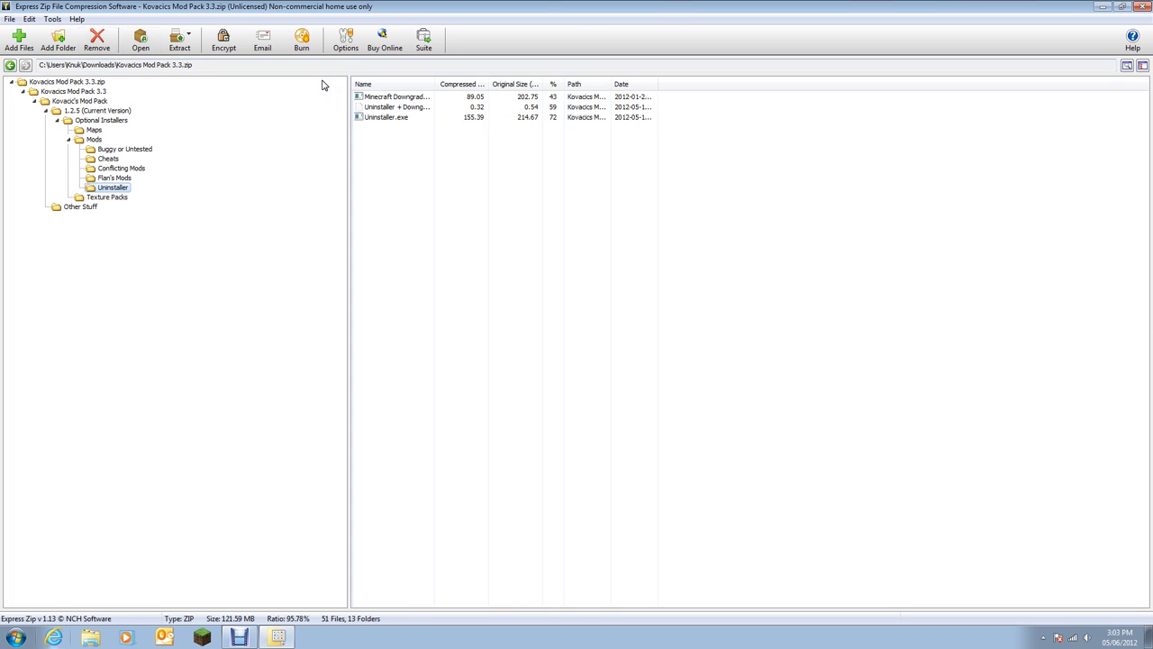
mouse_move(124, 148)
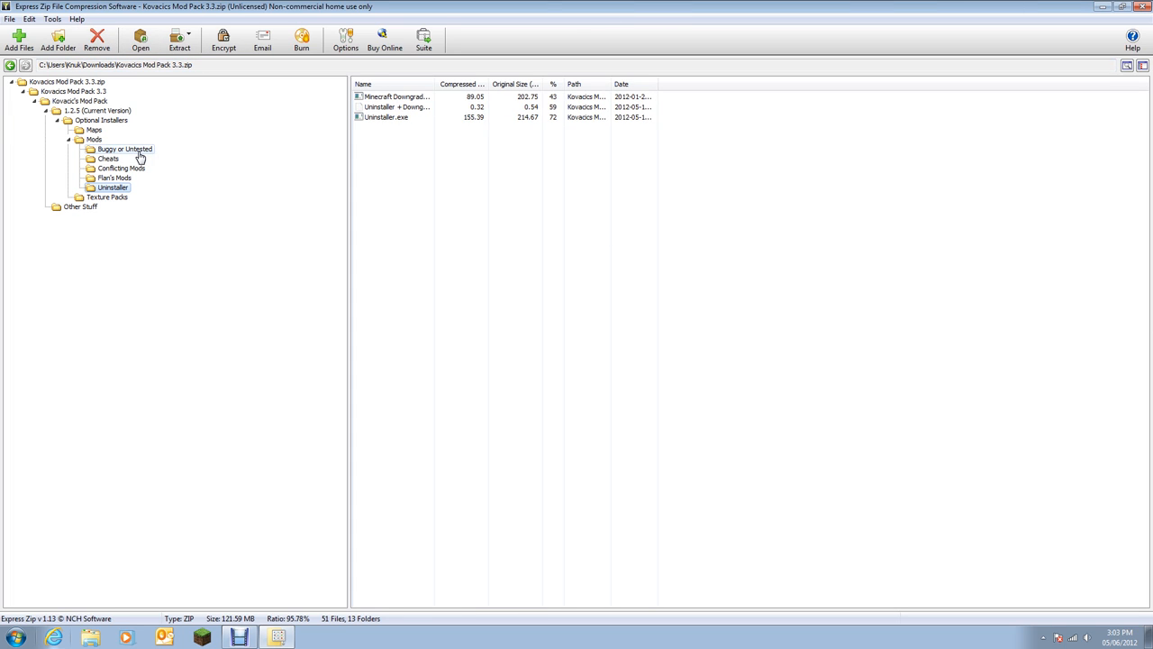
mouse_move(82, 101)
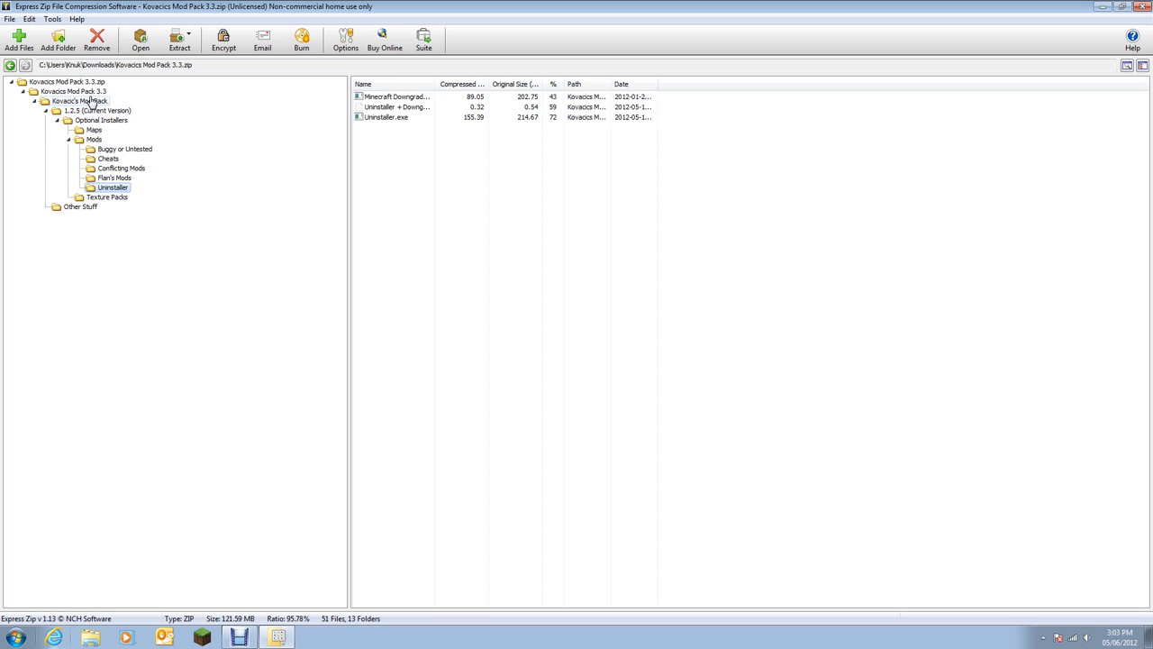
Return to the 1.2.5 (Current Version) folder, briefly reopening and cancelling the First Installer.
left_click(94, 139)
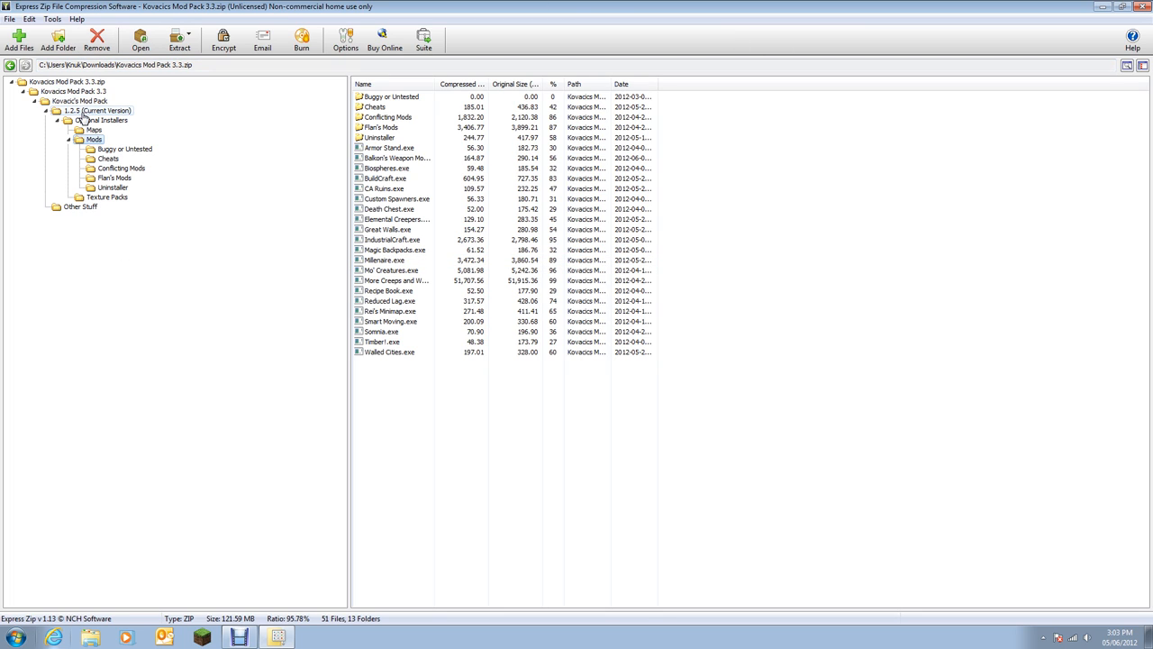
left_click(99, 110)
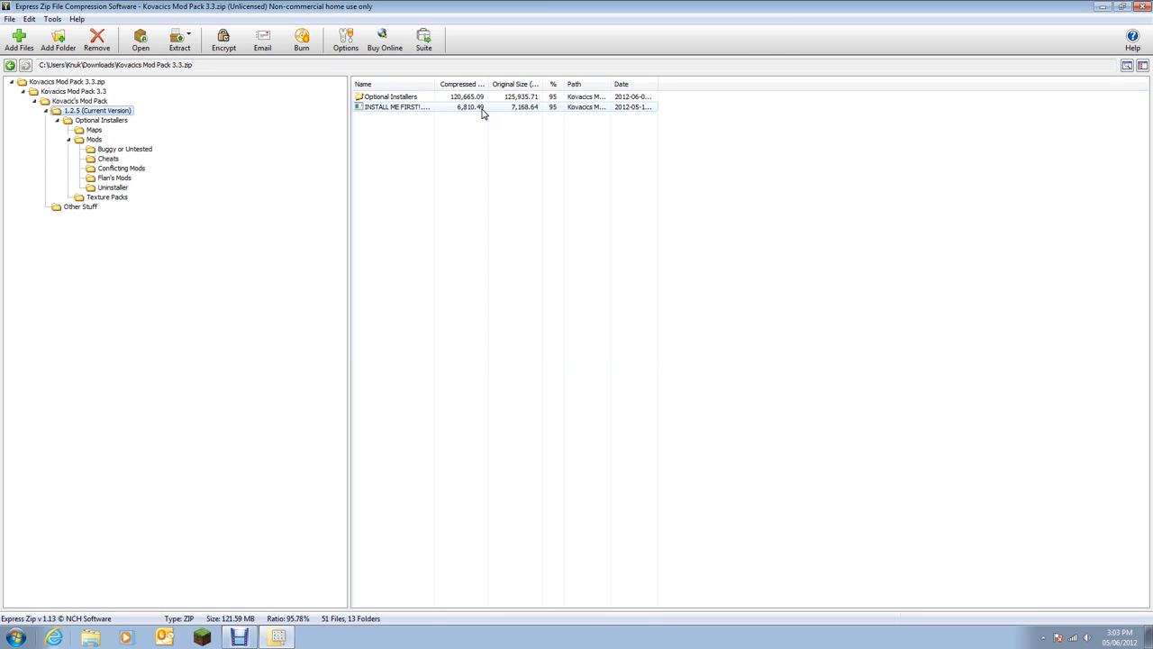
double_click(396, 107)
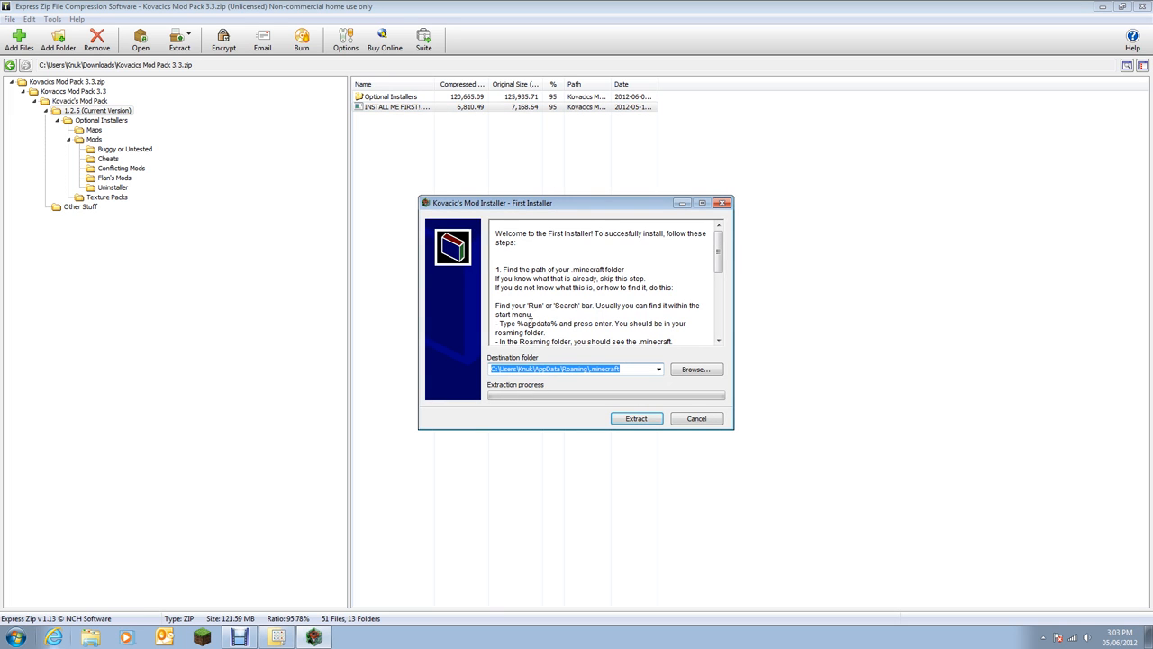
left_click(695, 419)
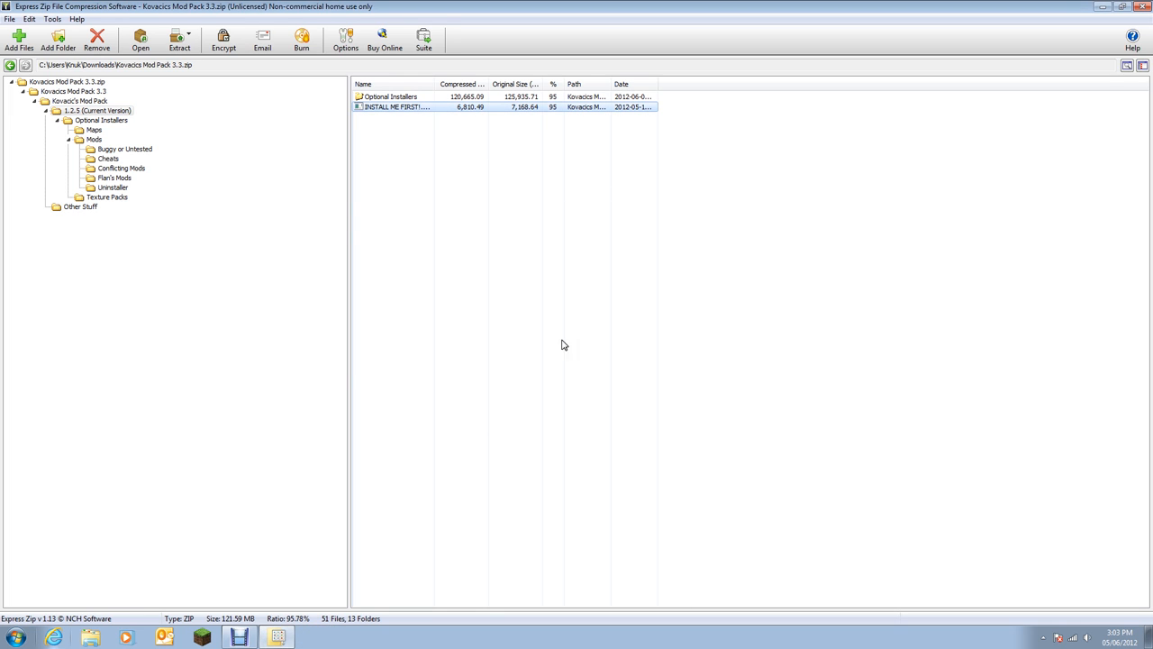
mouse_move(1051, 531)
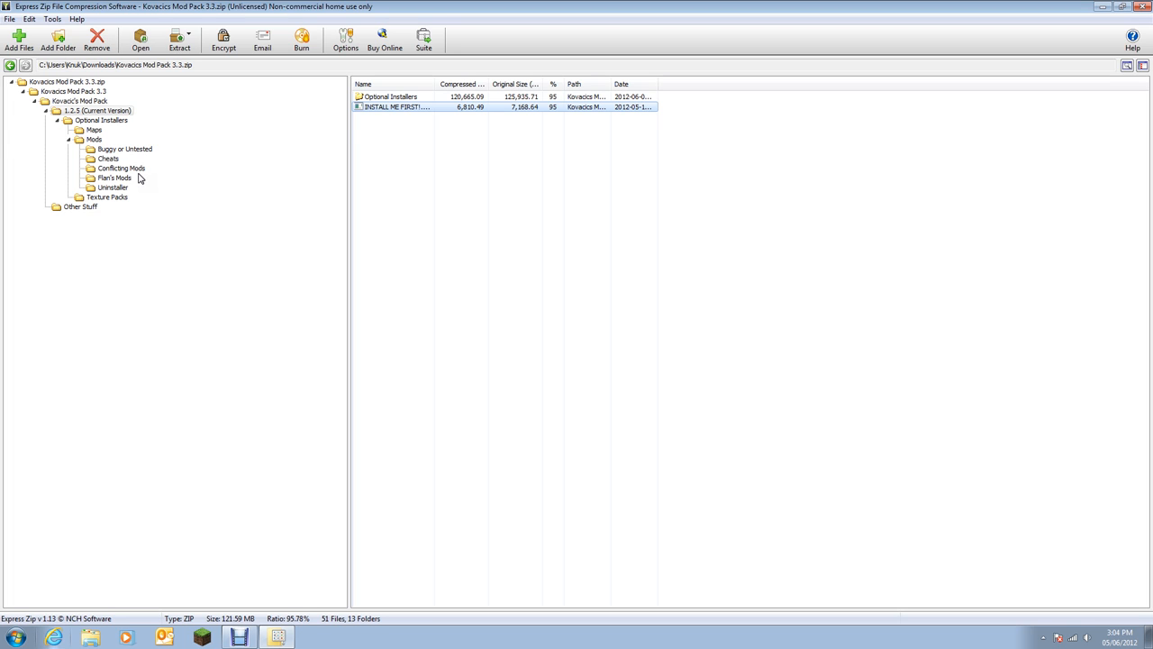
Browse Conflicting Mods, Mods and Cheats, then read and close CheatsREADME.txt.
left_click(121, 169)
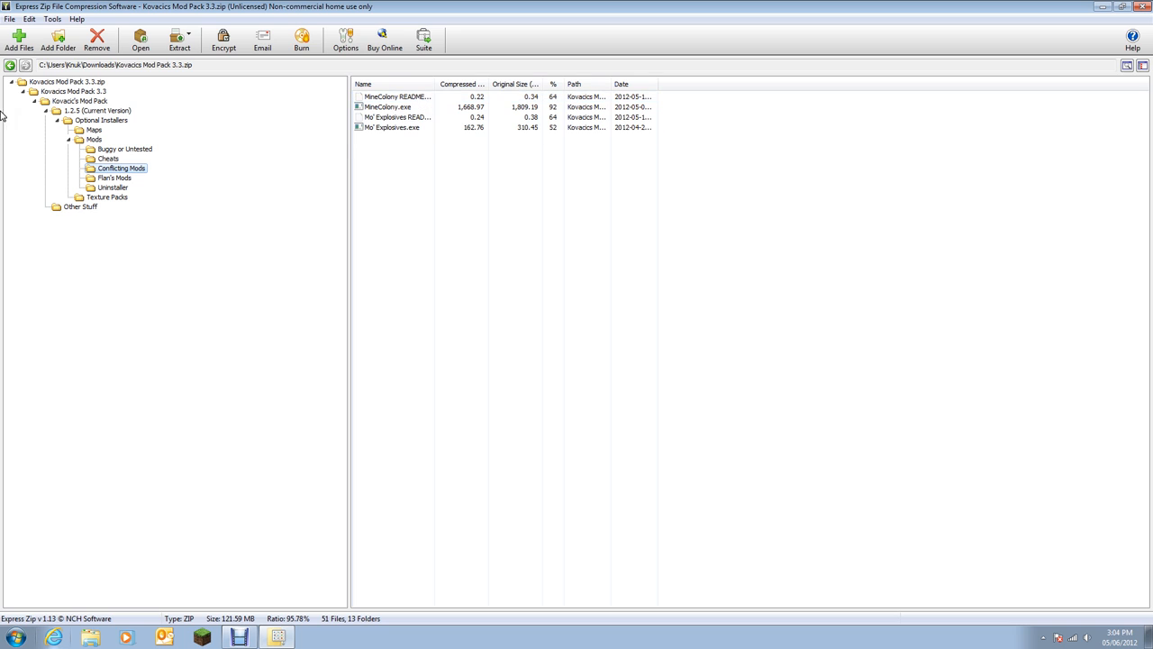
left_click(94, 138)
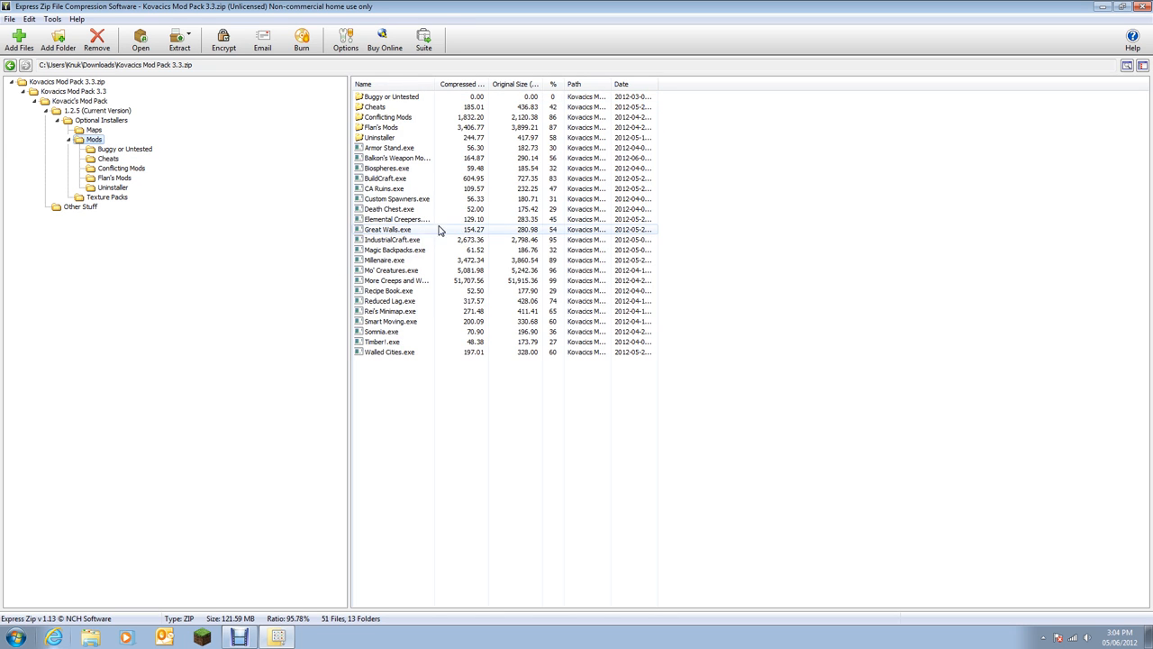
left_click(108, 158)
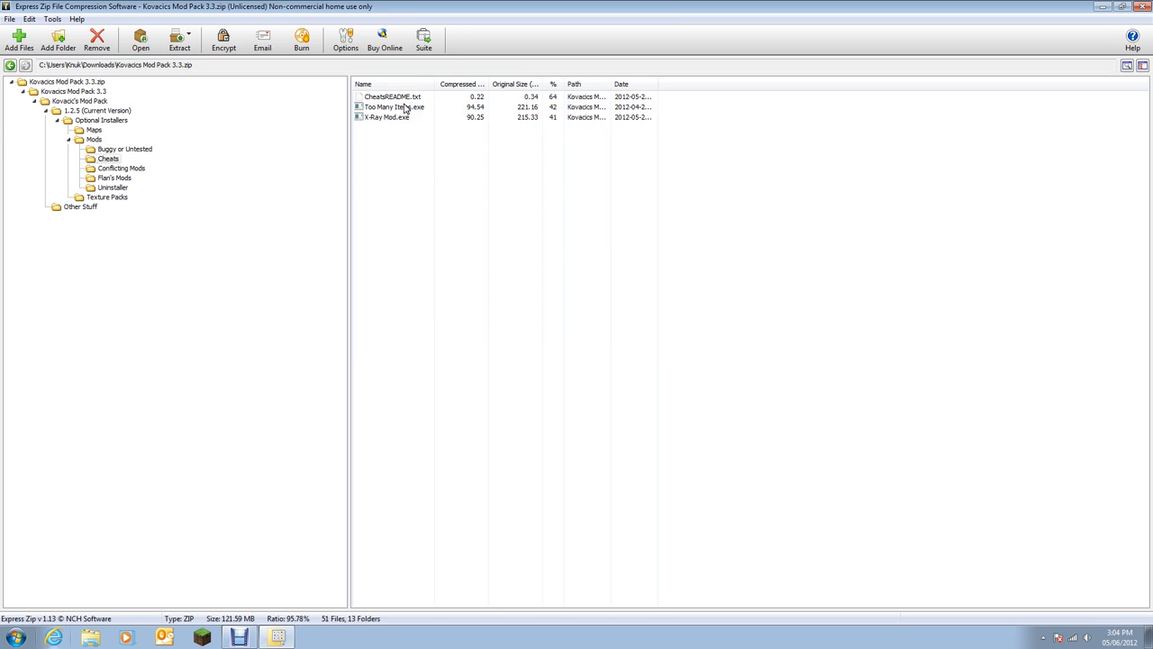
double_click(393, 97)
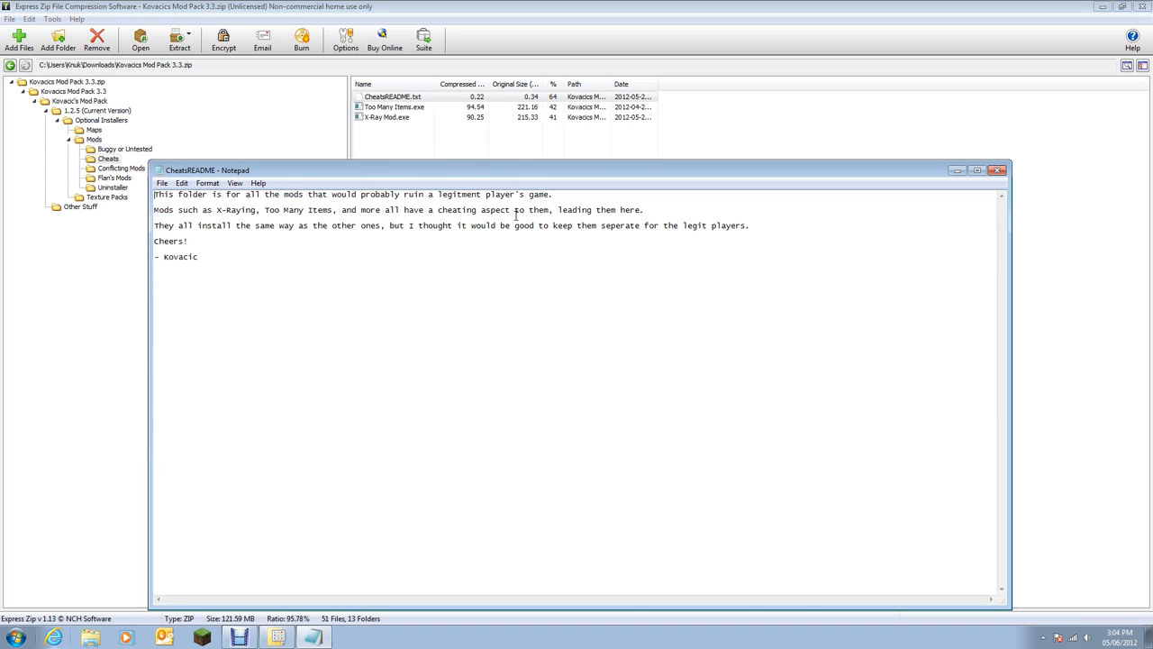
mouse_move(613, 191)
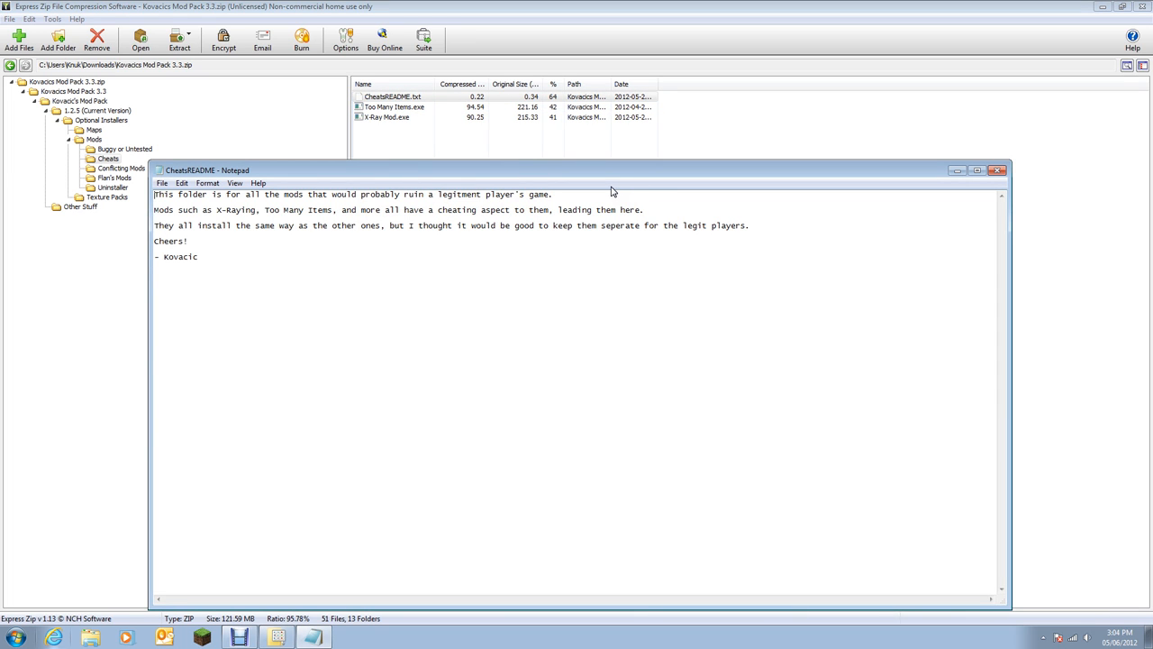
mouse_move(645, 178)
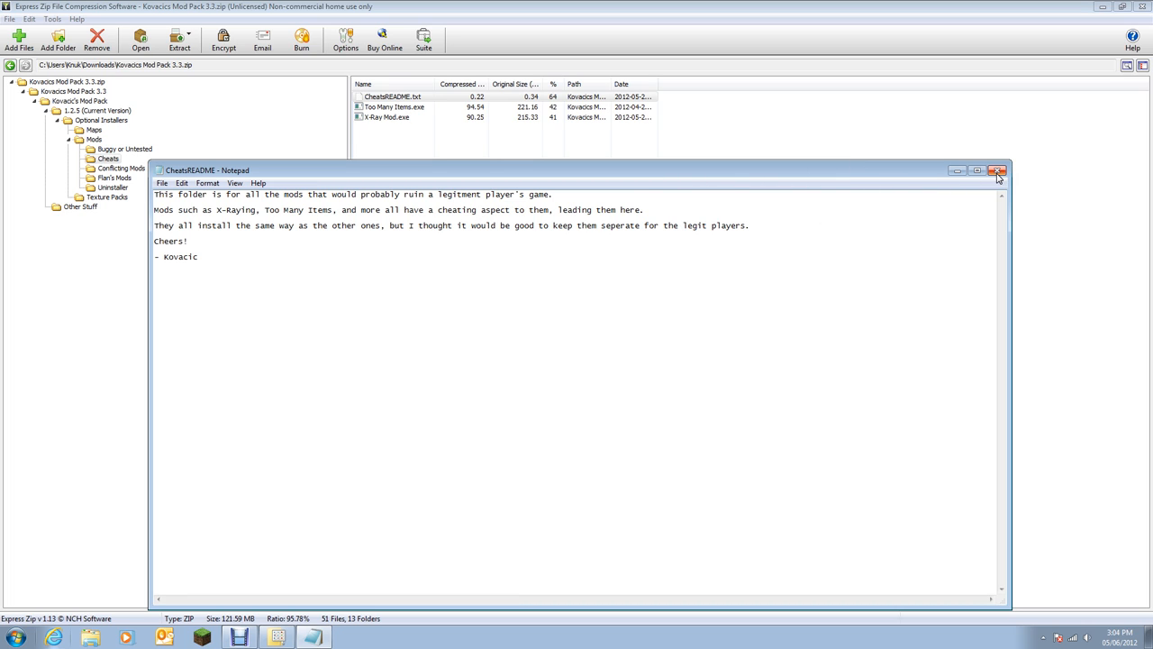
left_click(998, 170)
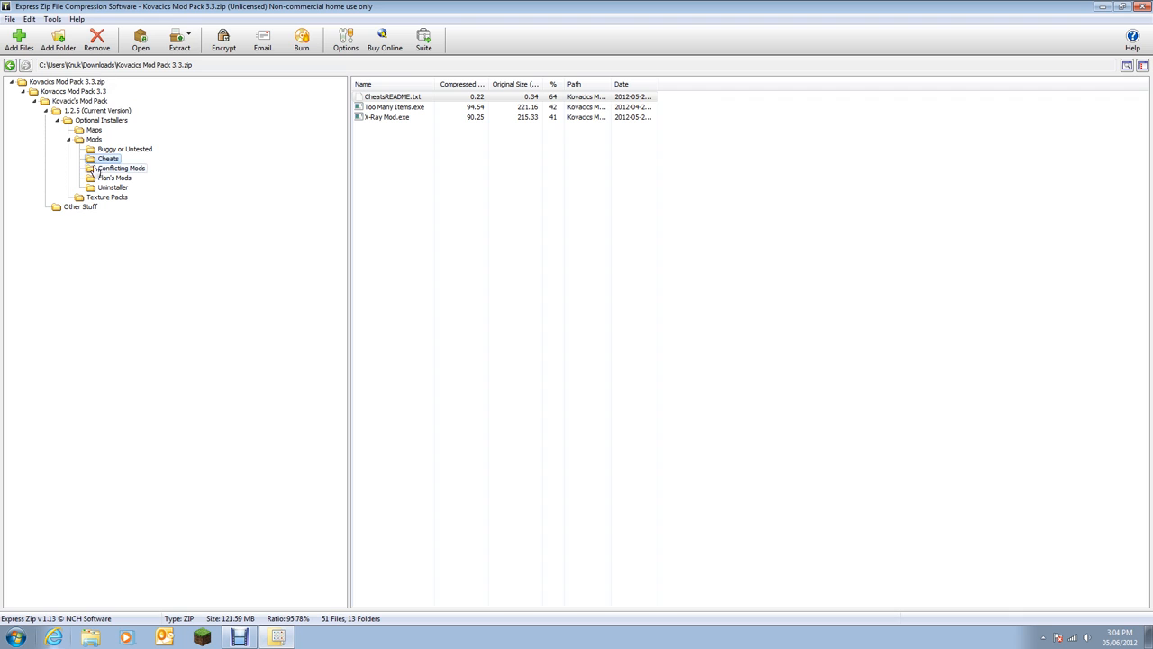
Read and close the MineColony and Mo' Explosives READMEs in Conflicting Mods.
left_click(122, 168)
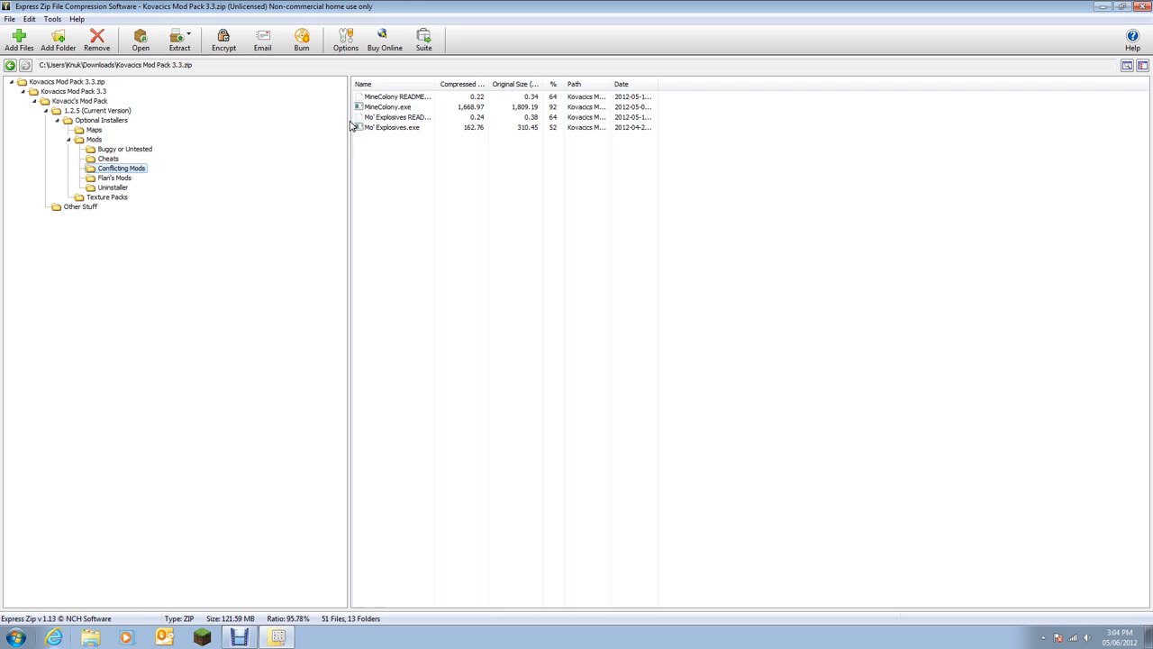
double_click(397, 97)
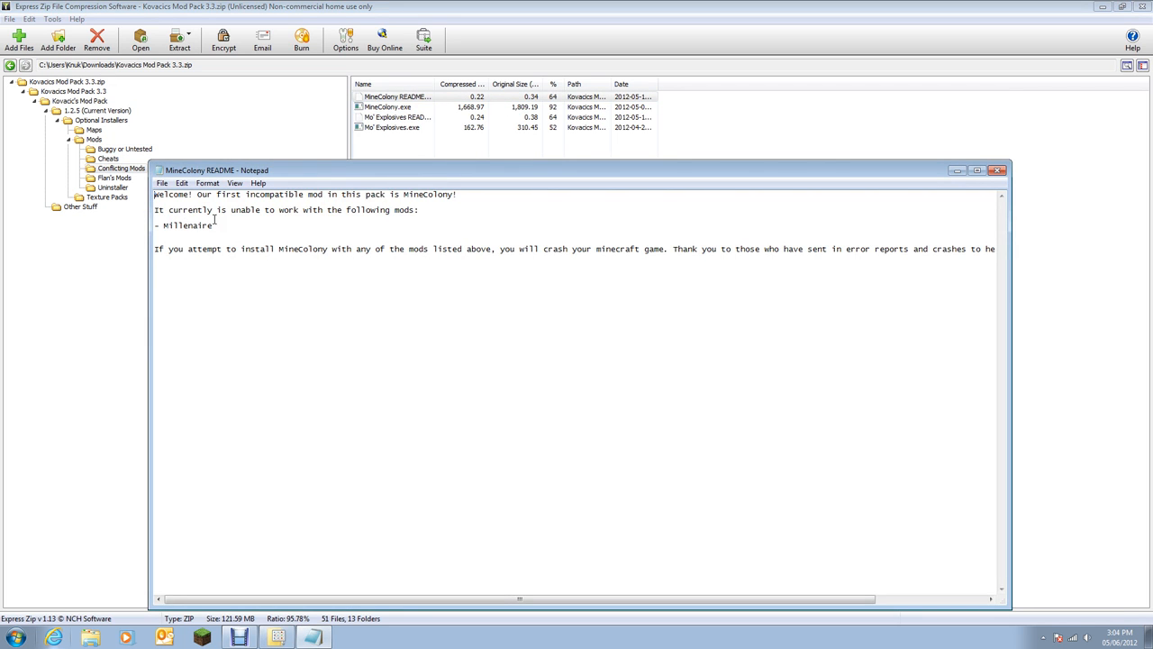
mouse_move(1029, 184)
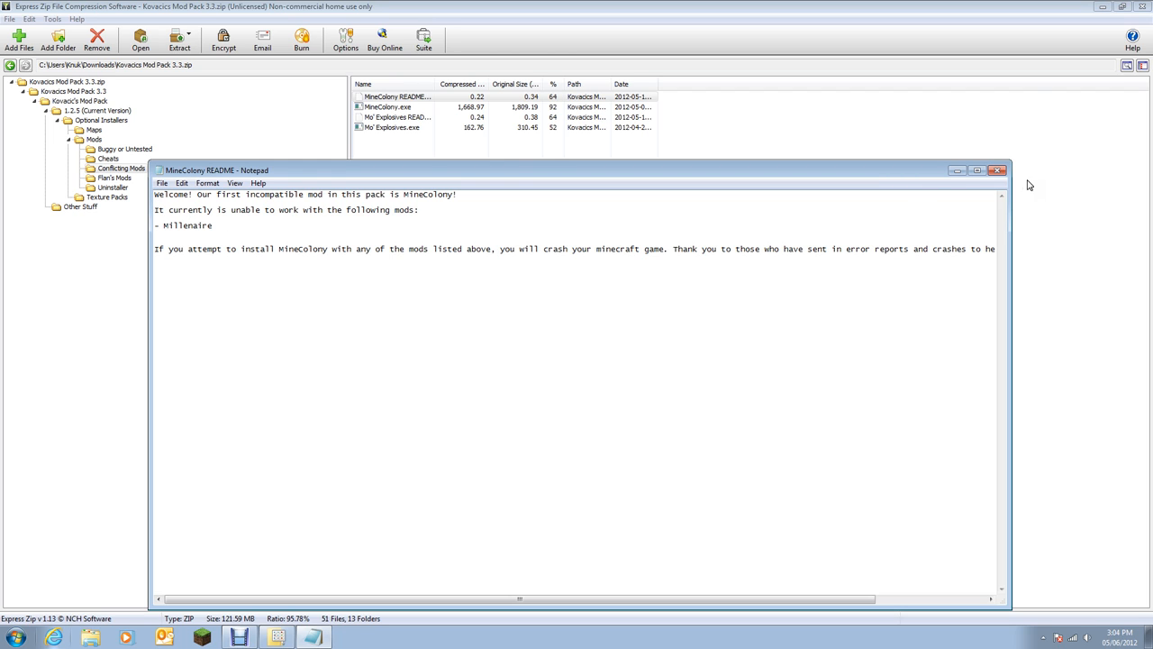
left_click(999, 169)
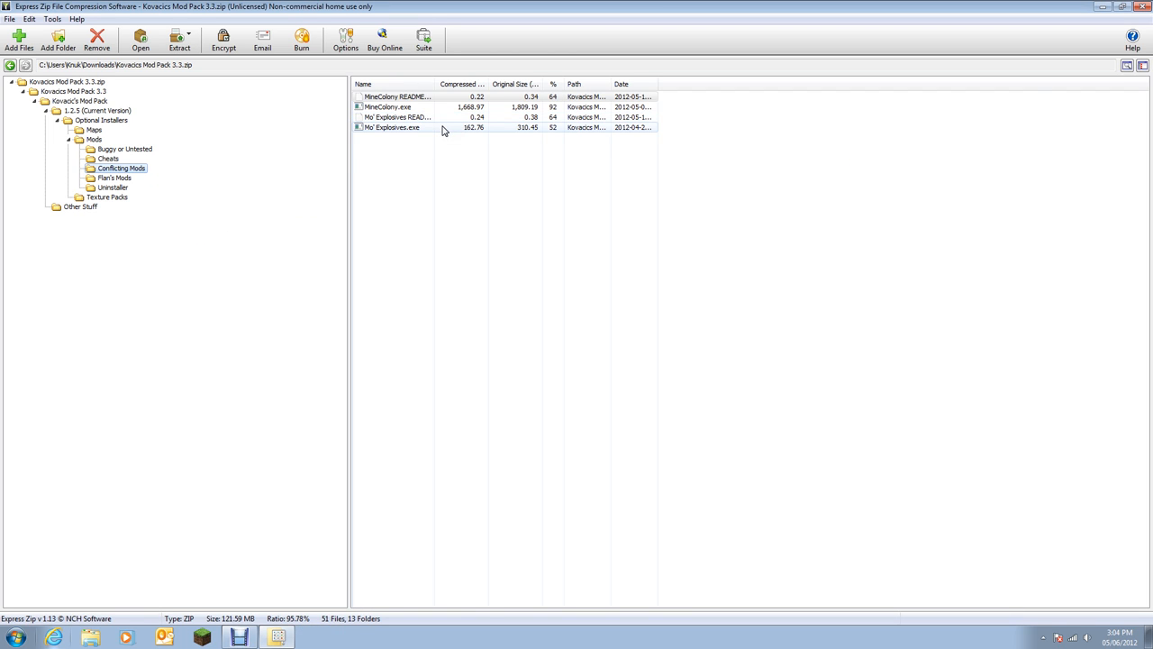
double_click(397, 118)
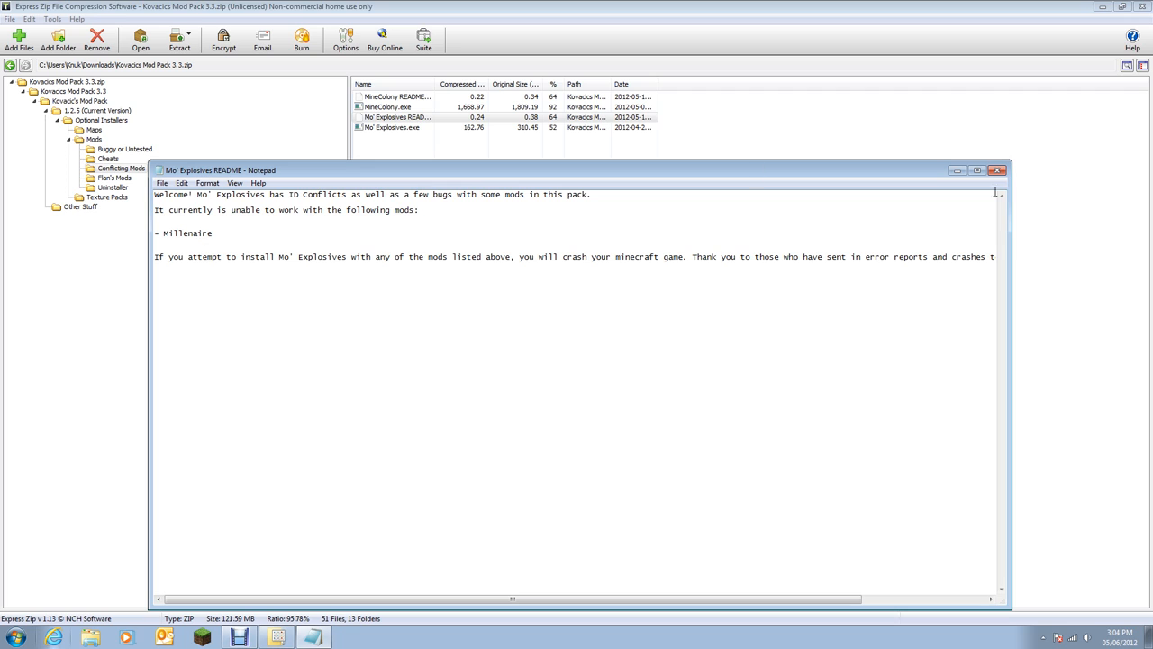
mouse_move(998, 170)
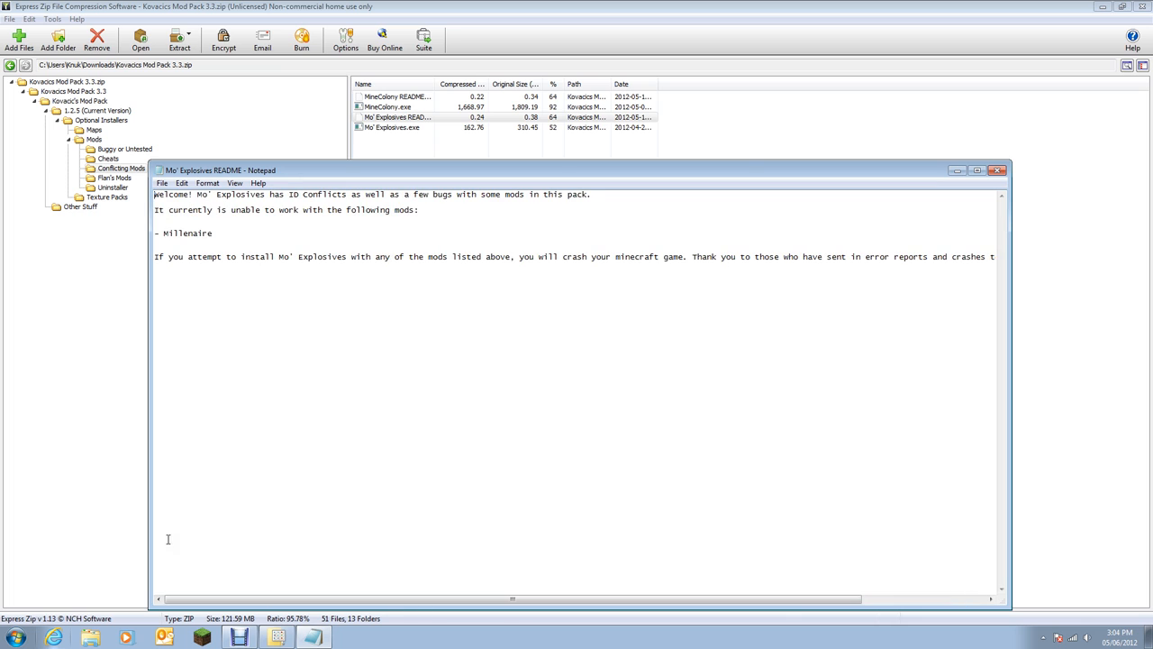
left_click(998, 170)
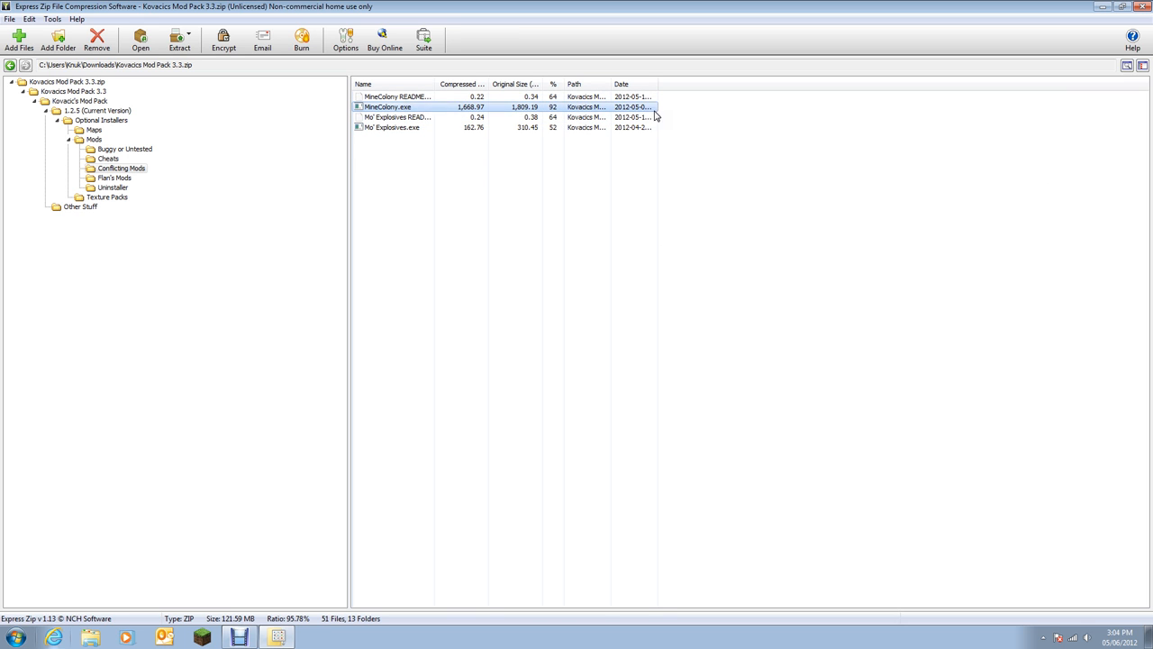
mouse_move(1143, 7)
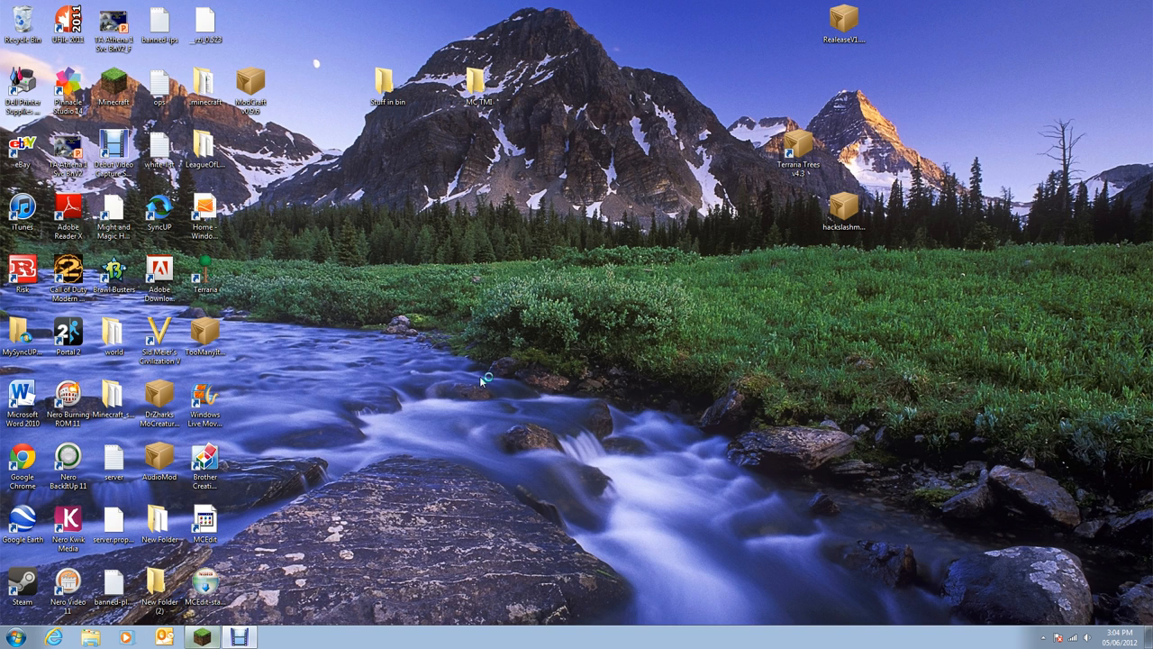
Launch the modded Minecraft from the desktop shortcut into Kovacic's ModPack.
double_click(112, 90)
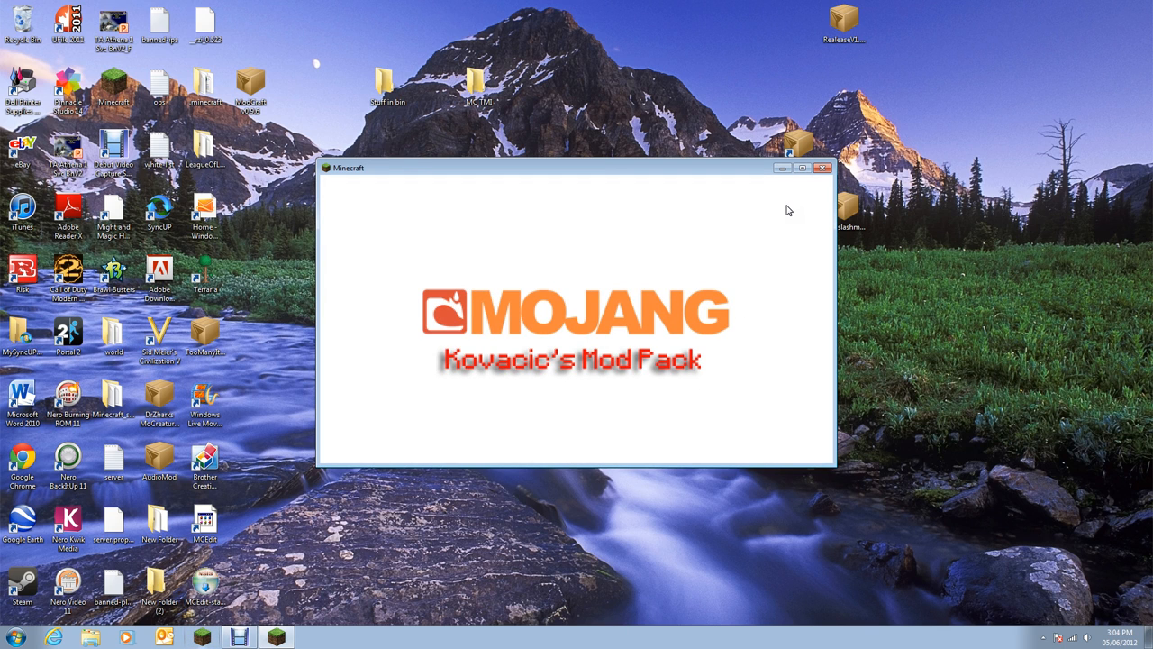
mouse_move(804, 173)
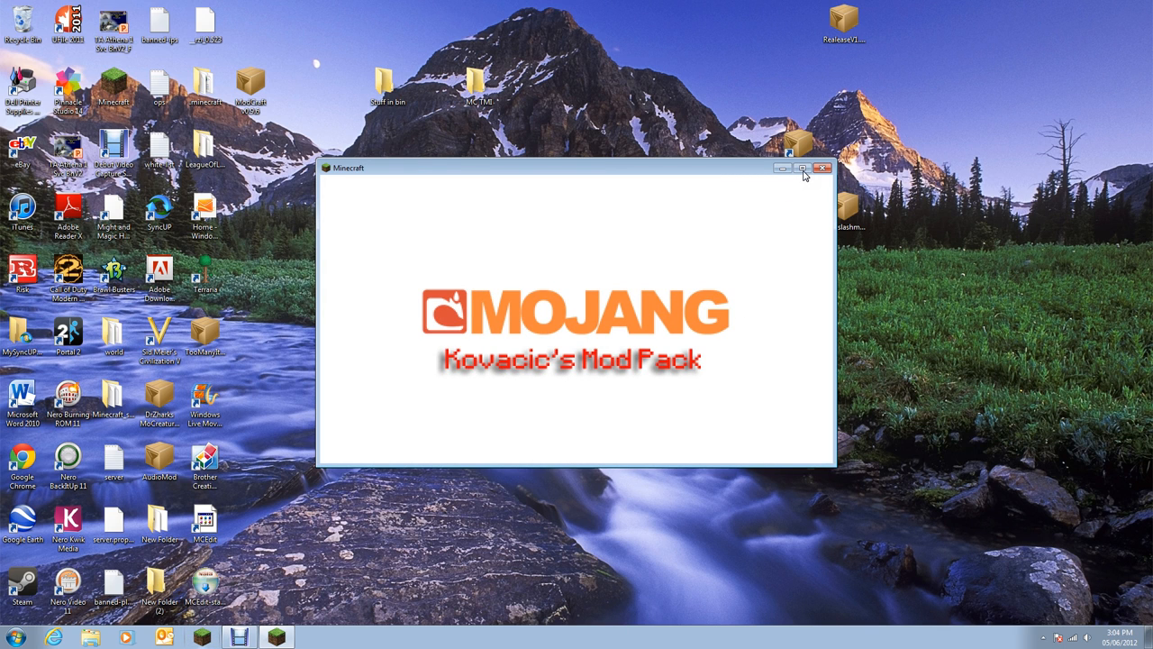
mouse_move(764, 202)
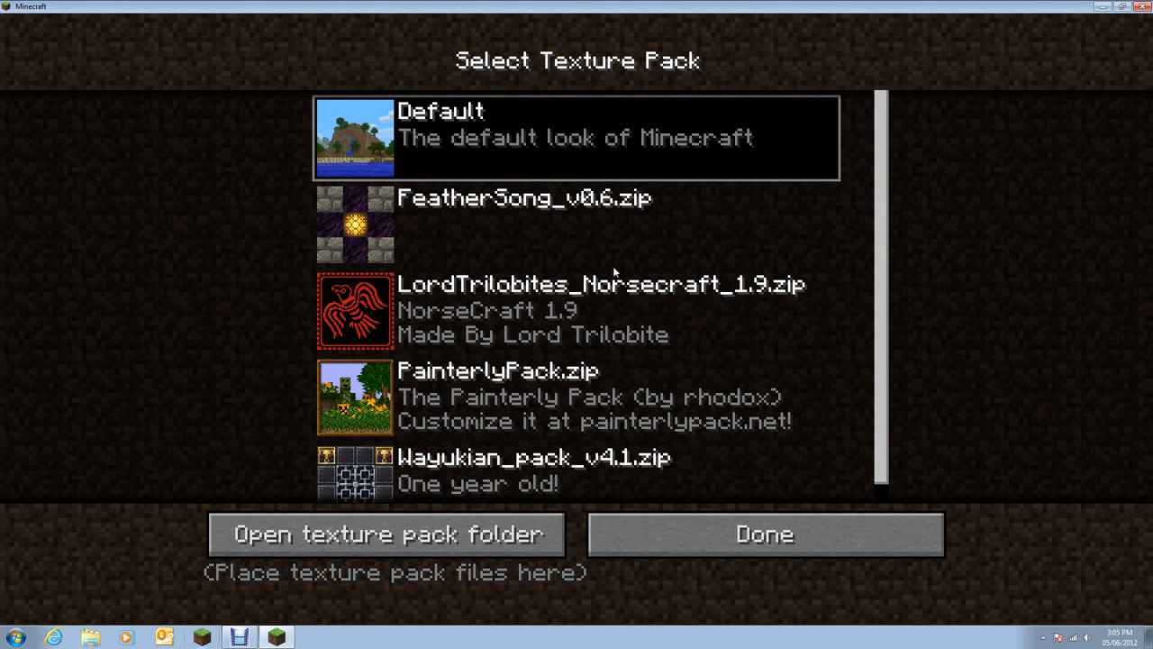
mouse_move(584, 444)
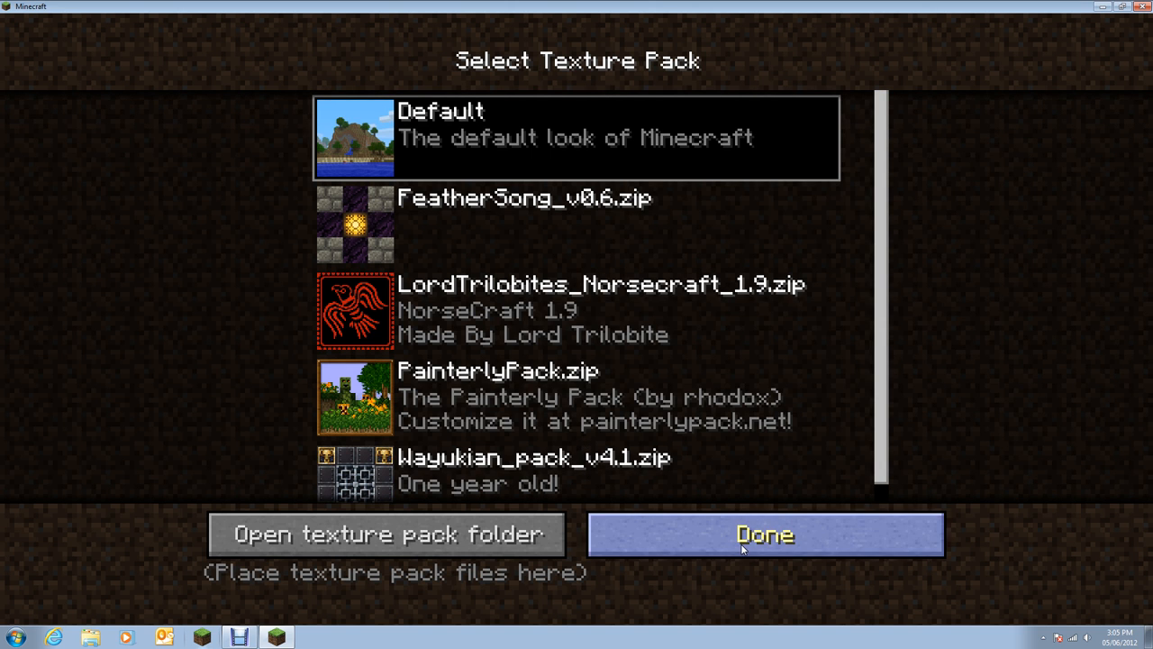
Leave texture packs and create a new Singleplayer Survival world named New World.
left_click(764, 533)
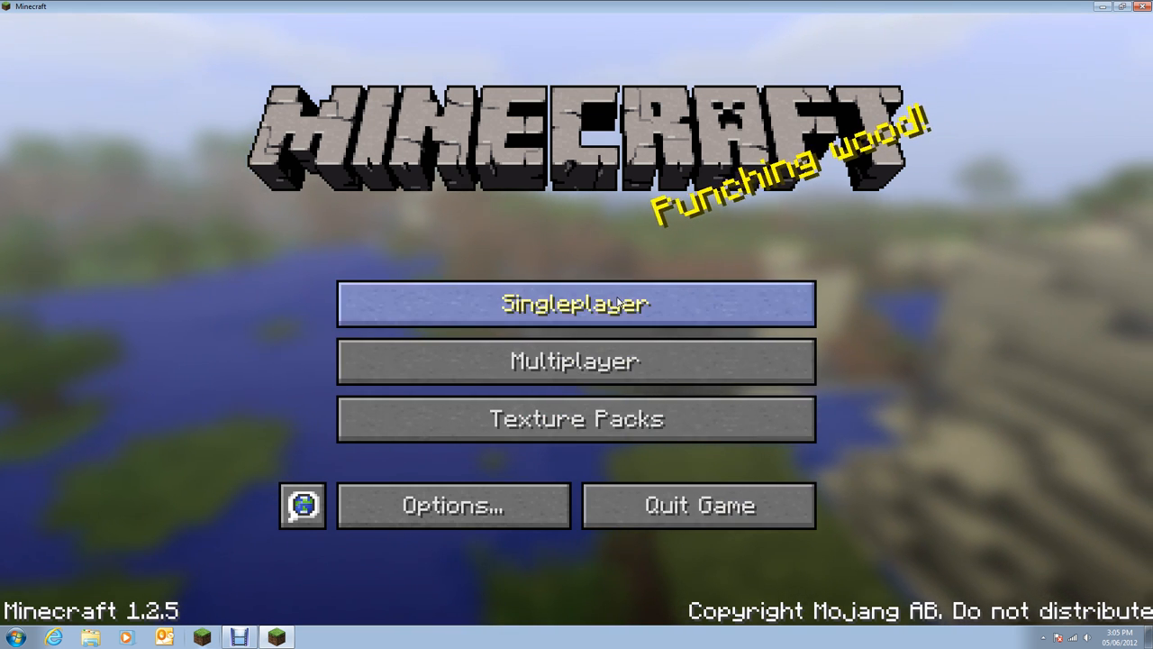
left_click(577, 303)
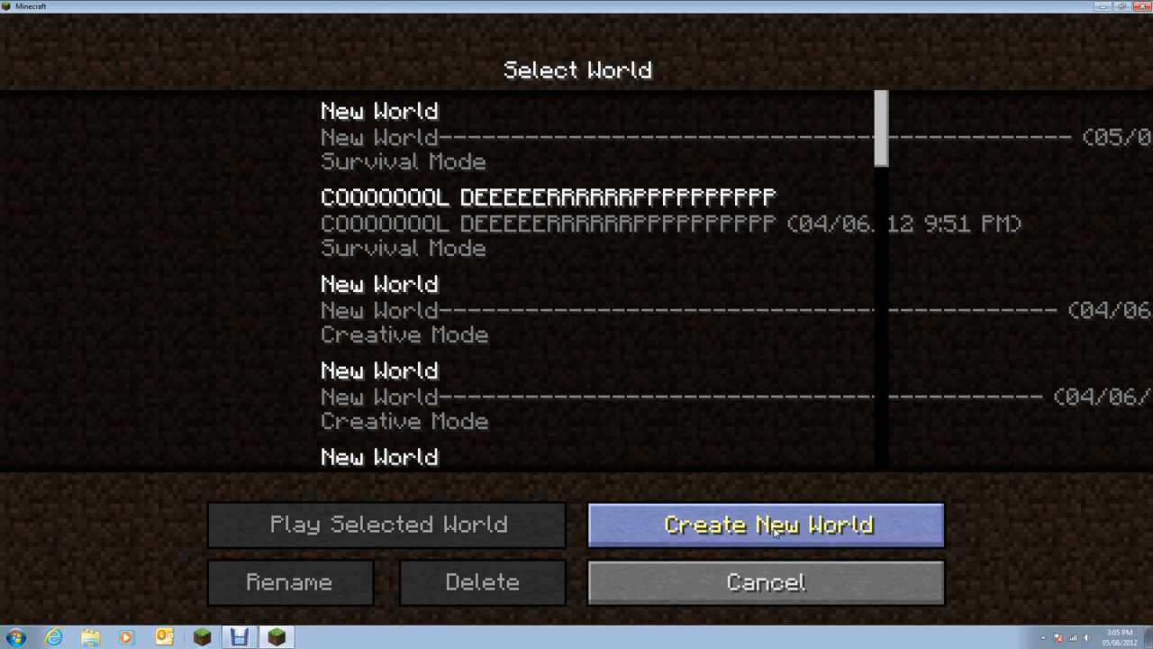
left_click(764, 522)
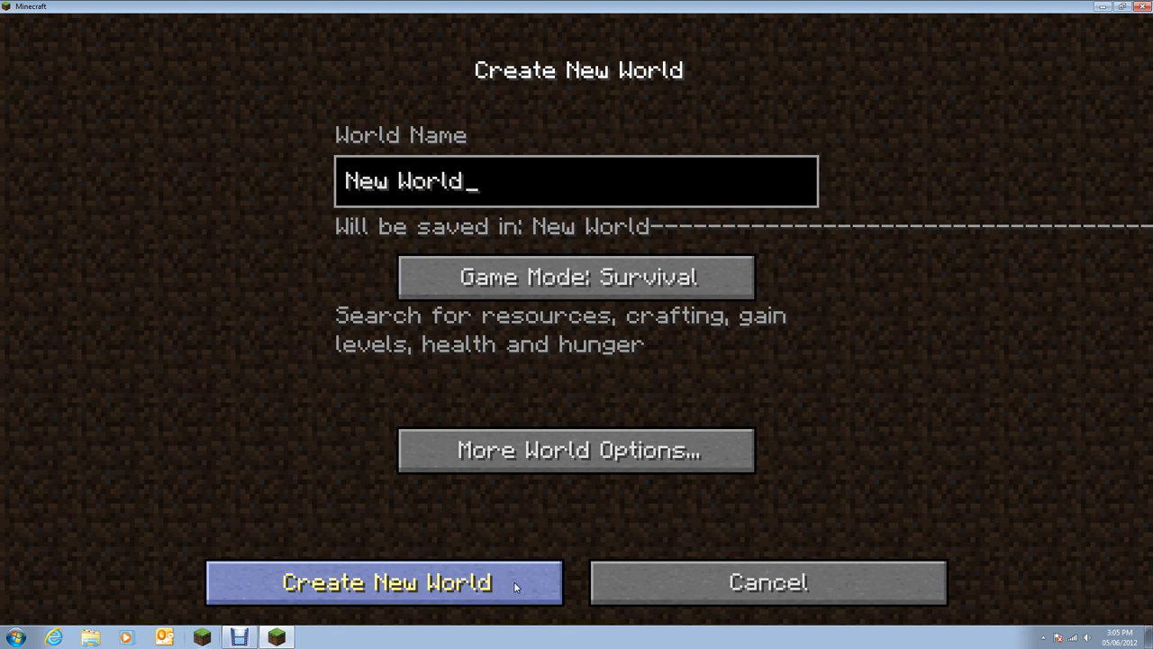
left_click(386, 582)
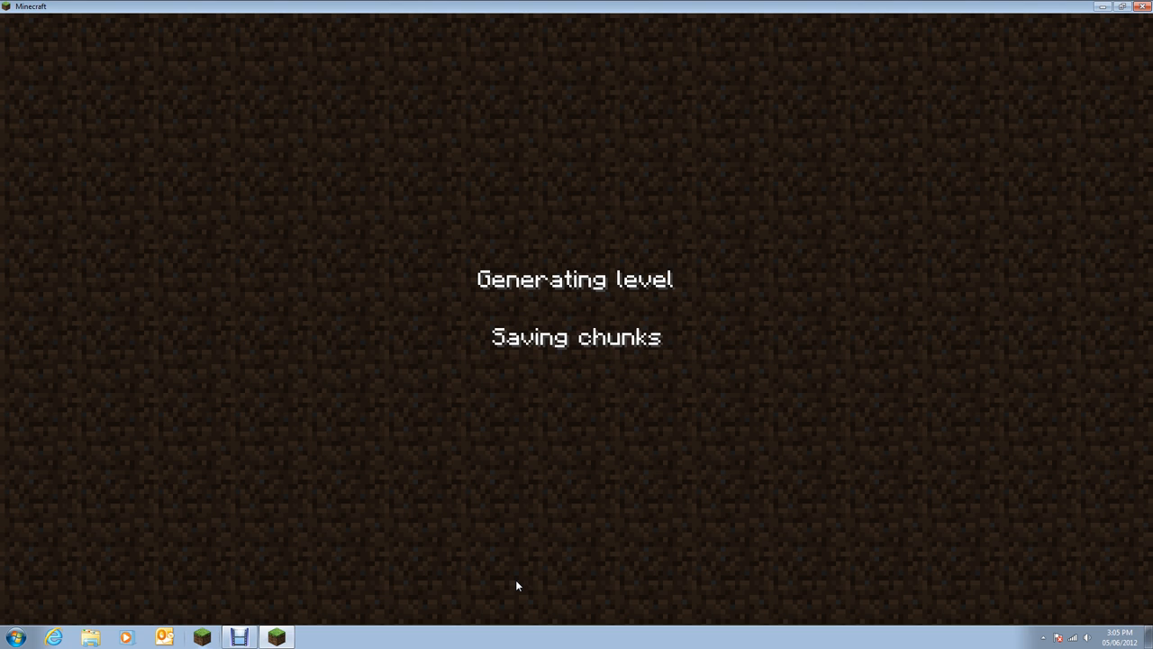
mouse_move(642, 541)
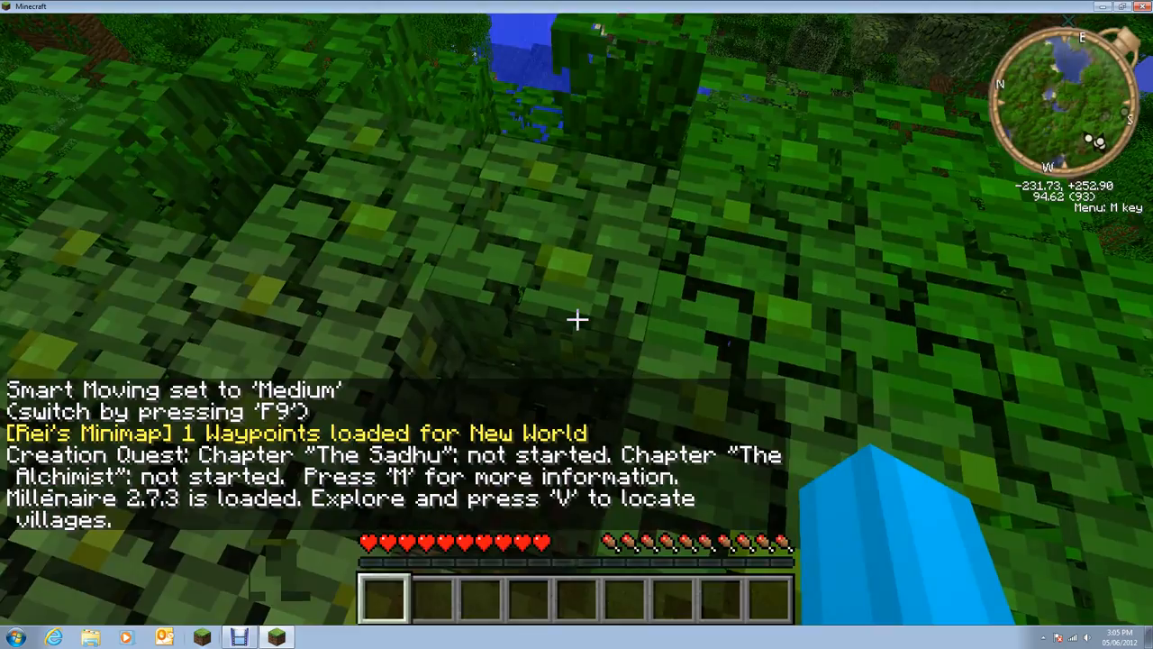
mouse_move(576, 320)
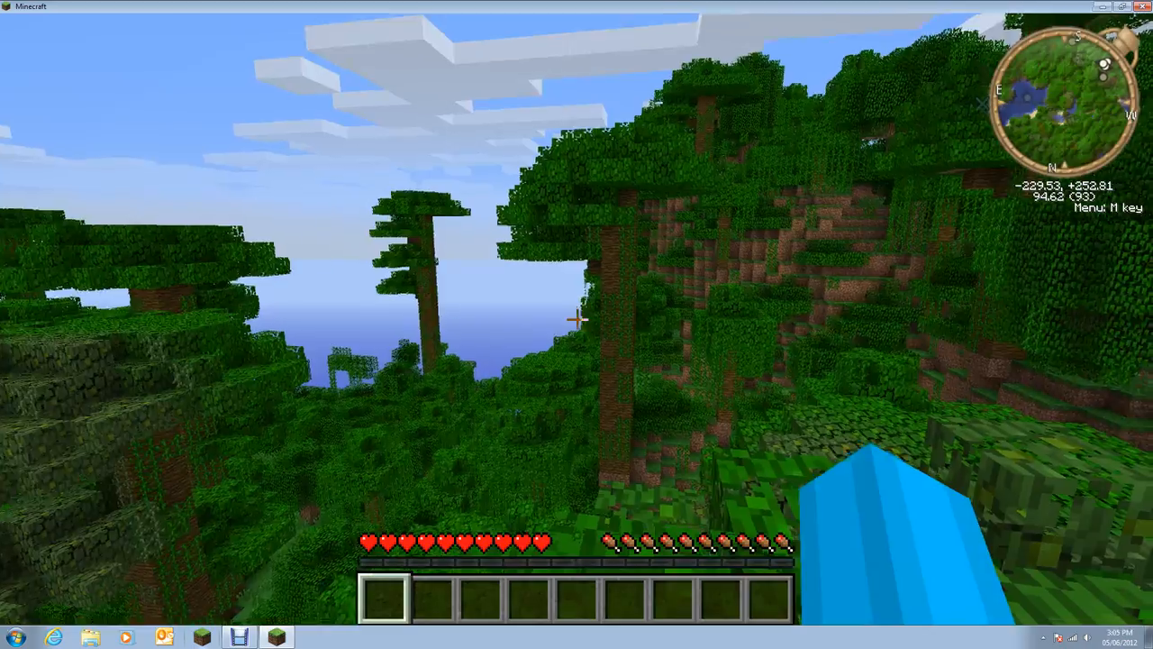
mouse_move(577, 321)
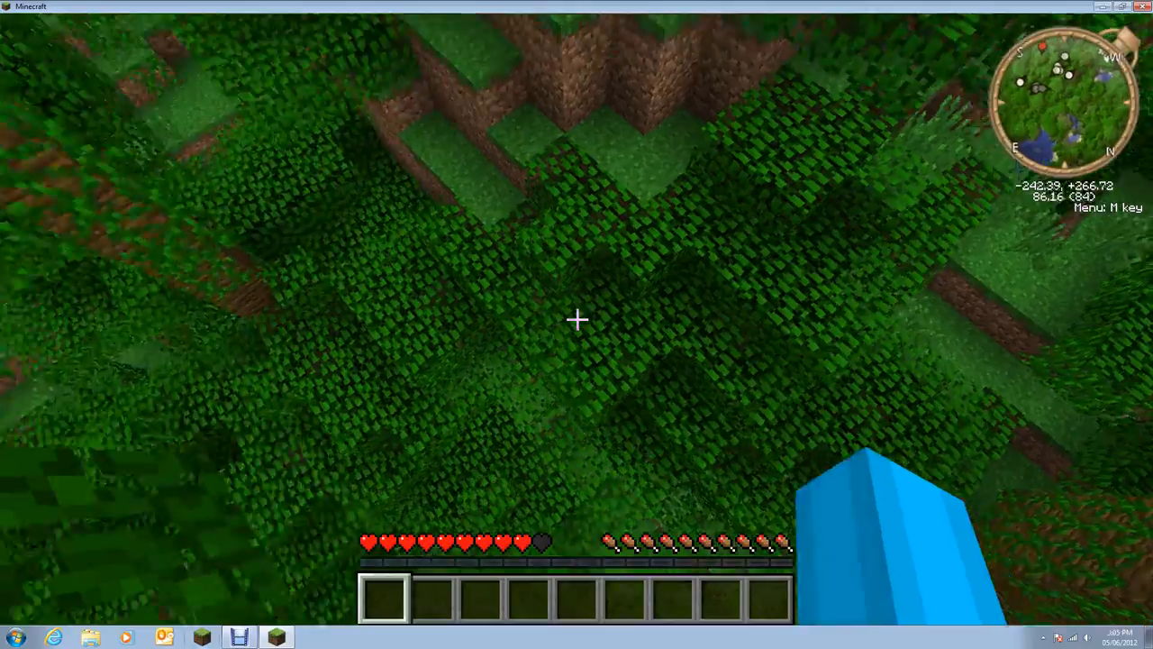
mouse_move(577, 319)
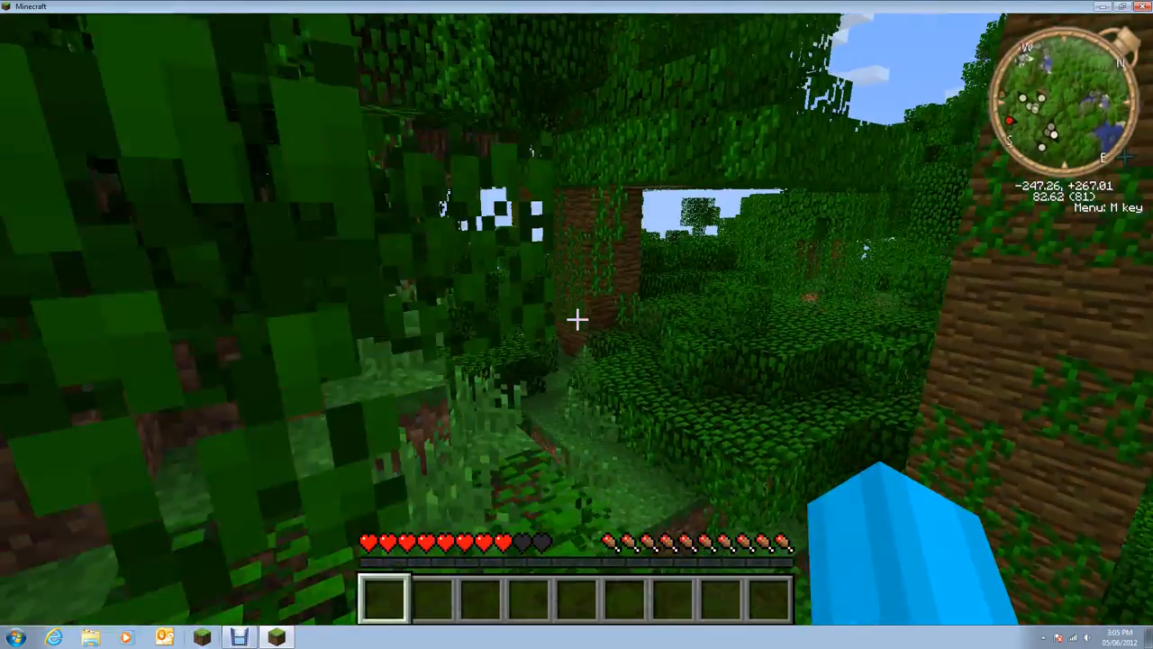